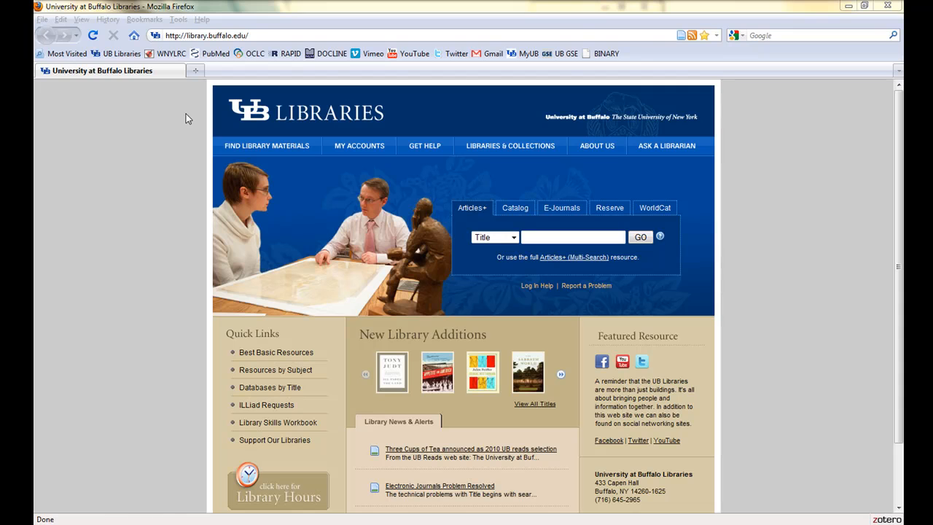
Go from the UB Libraries site to the Health Sciences Library page
{"action": "left_click", "coordinate": [206, 35]}
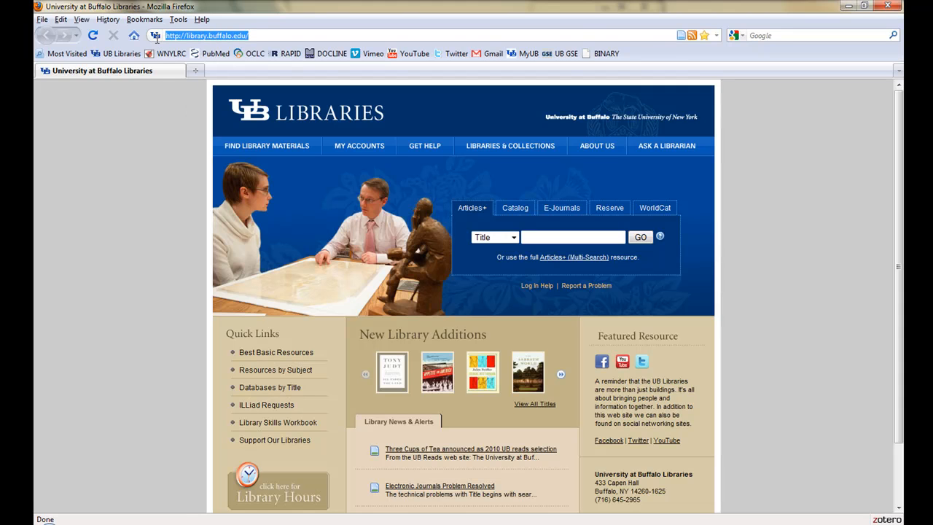
{"action": "mouse_move", "coordinate": [164, 137]}
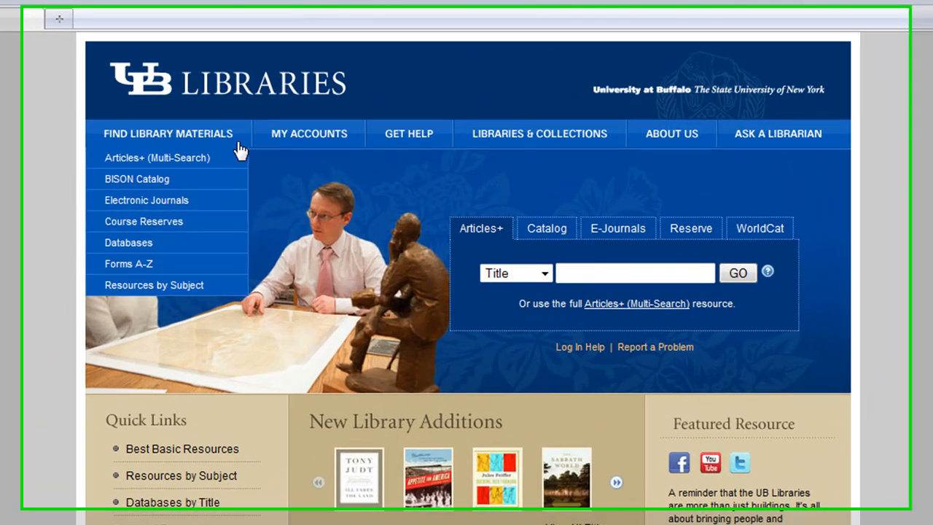
{"action": "left_click", "coordinate": [539, 133]}
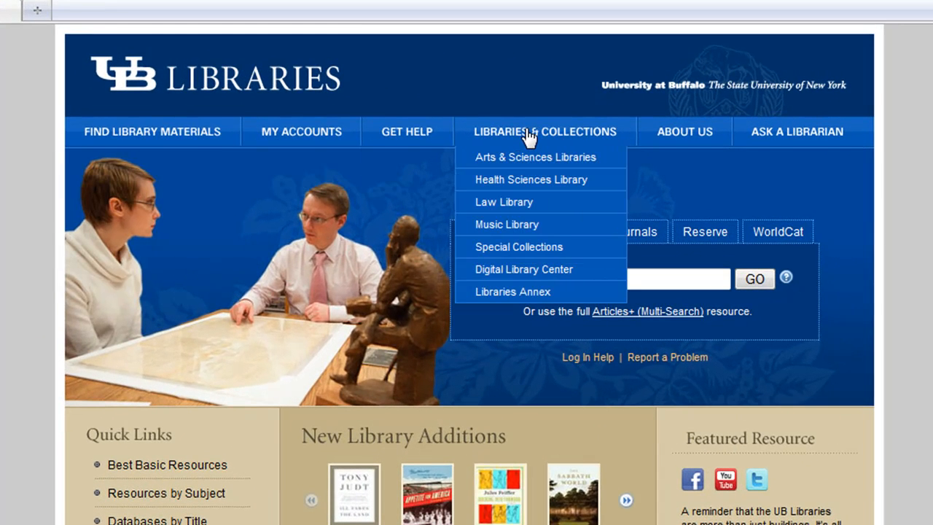
{"action": "mouse_move", "coordinate": [531, 179]}
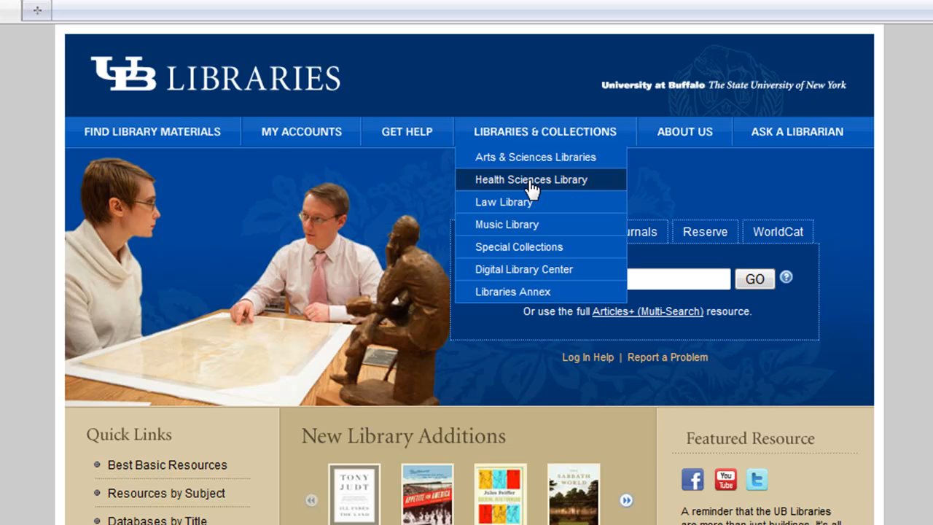
{"action": "left_click", "coordinate": [531, 180]}
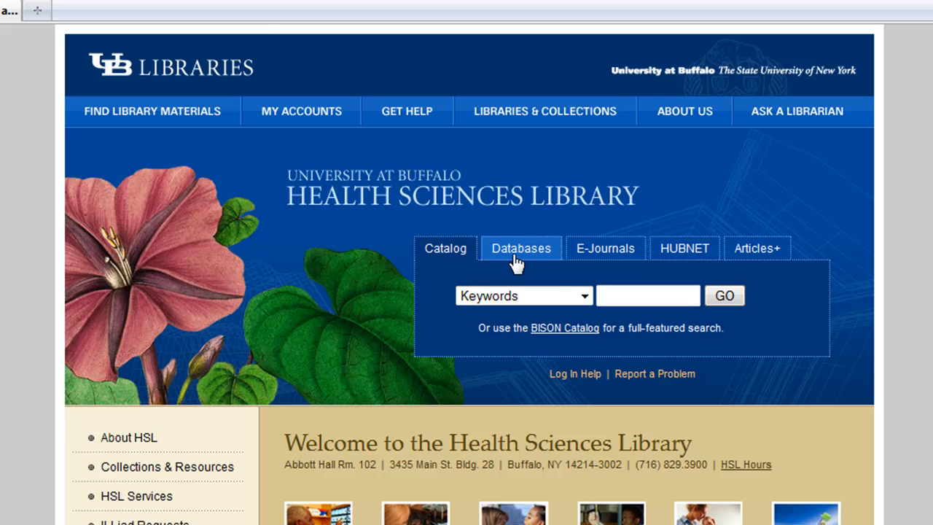
Choose CINAHL from the Biomedical Databases list to launch EBSCOhost
{"action": "left_click", "coordinate": [521, 248]}
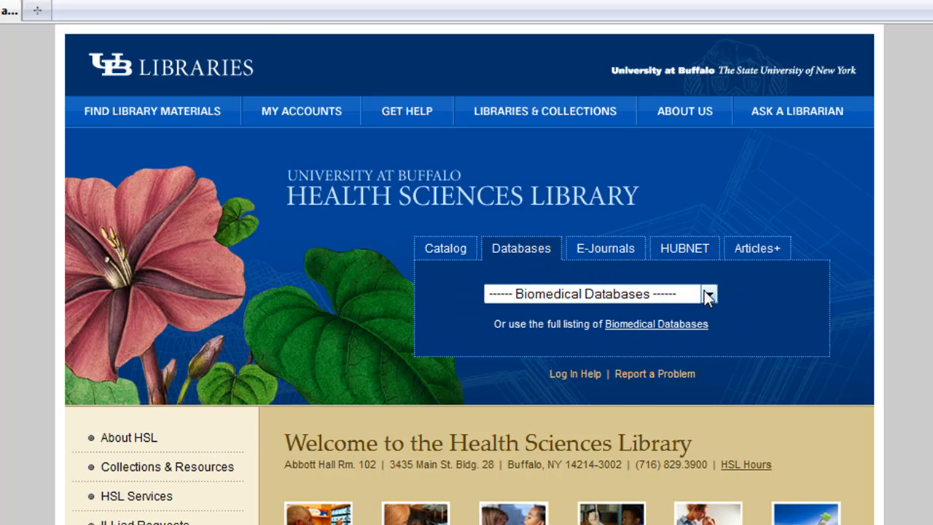
{"action": "left_click", "coordinate": [708, 293]}
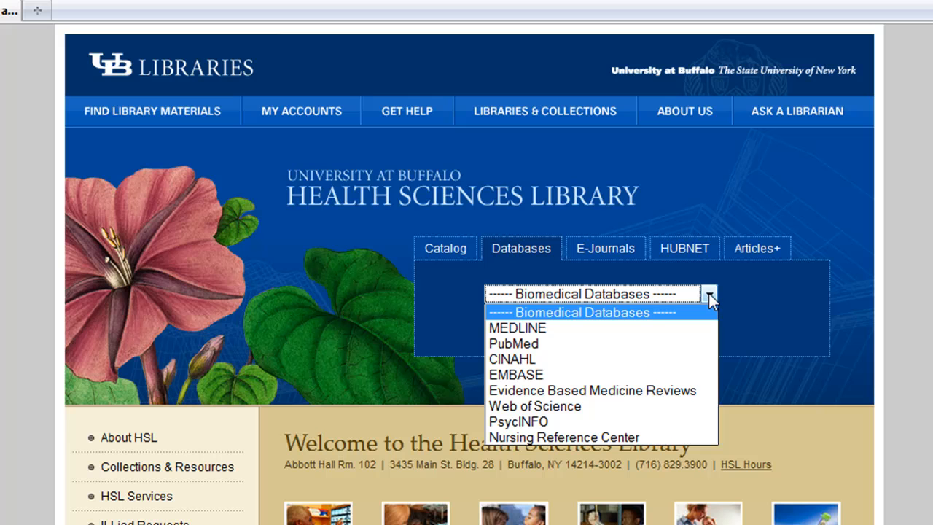
{"action": "mouse_move", "coordinate": [656, 329]}
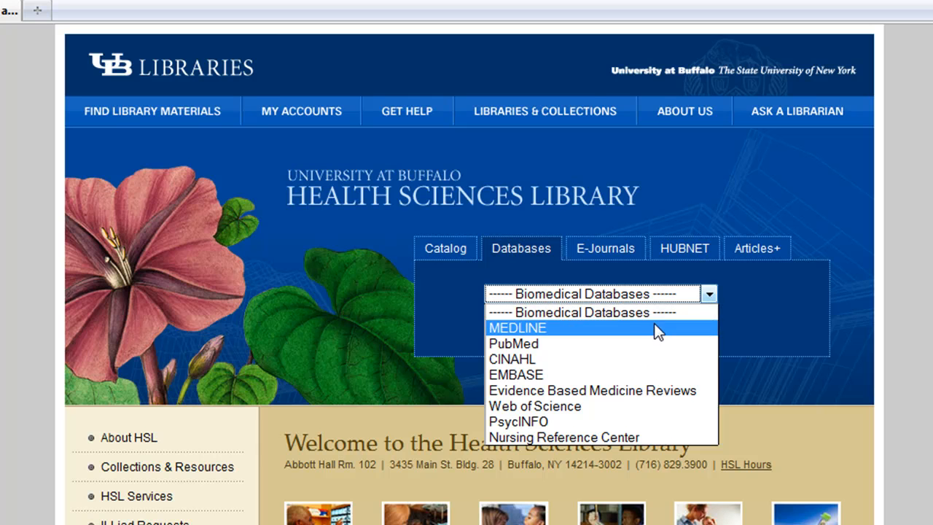
{"action": "left_click", "coordinate": [517, 327]}
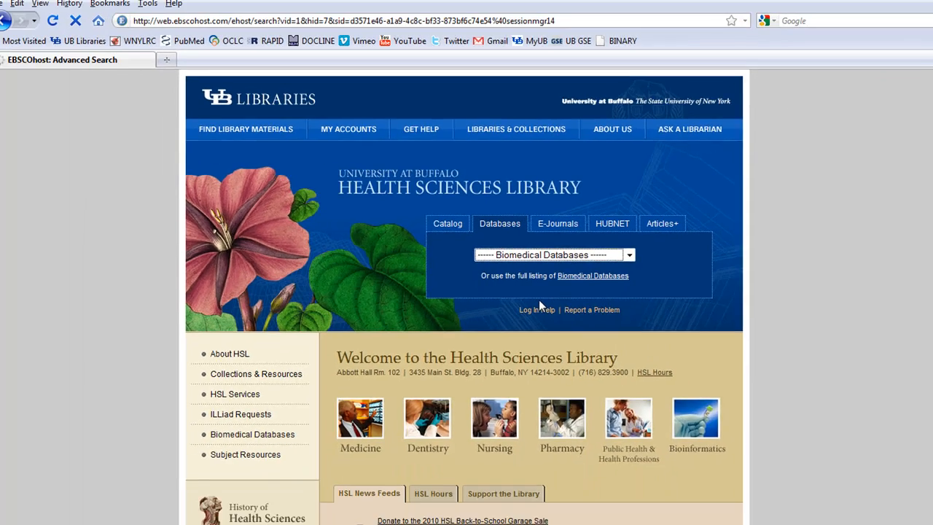
Show the CINAHL Headings browser, trying Term Contains and Term Begins With before leaving Relevancy Ranked
{"action": "left_click", "coordinate": [593, 275]}
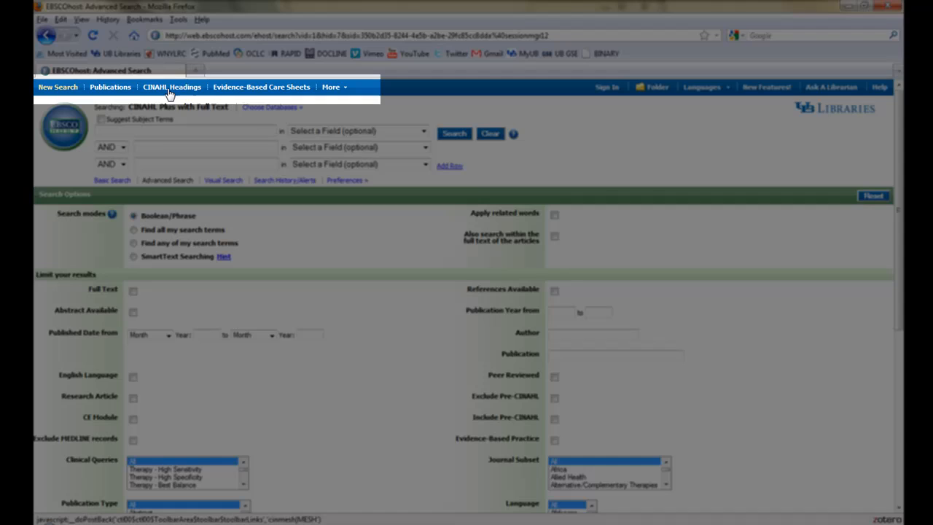
{"action": "left_click", "coordinate": [171, 87]}
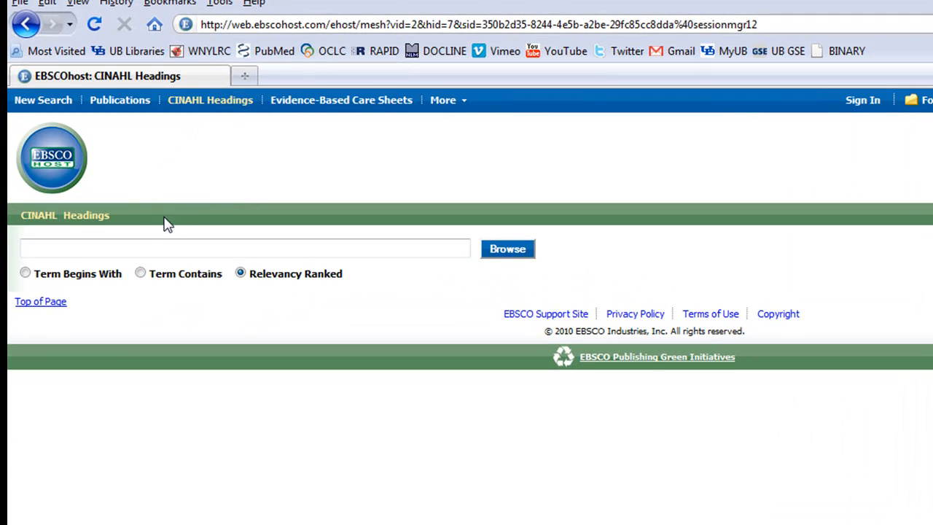
{"action": "mouse_move", "coordinate": [248, 288]}
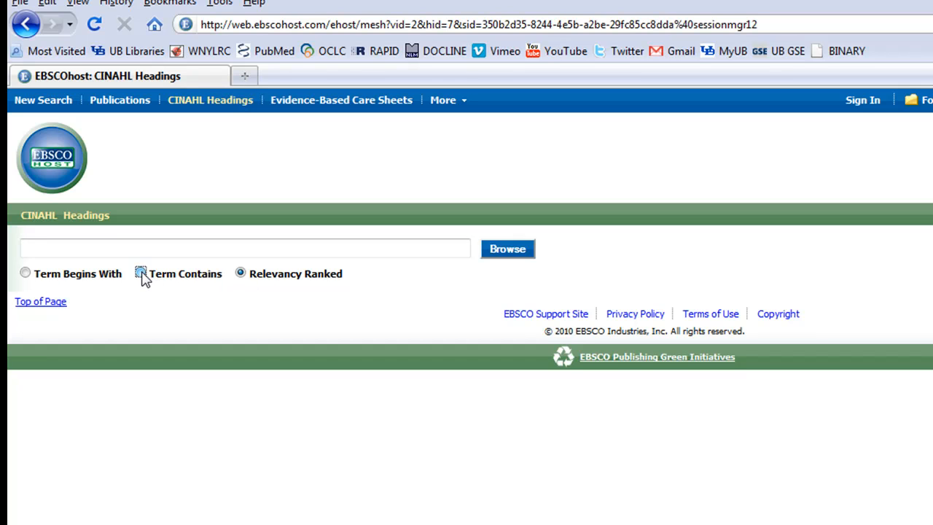
{"action": "left_click", "coordinate": [140, 273]}
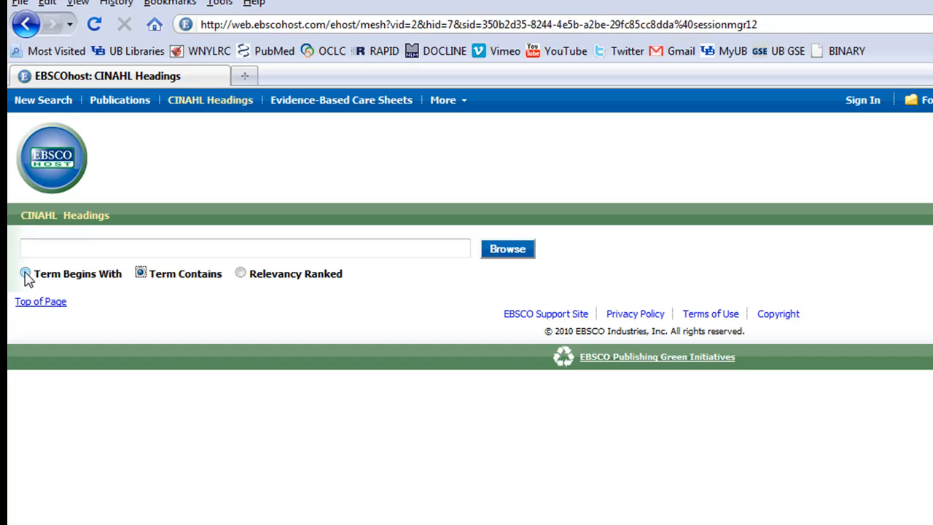
{"action": "left_click", "coordinate": [25, 274]}
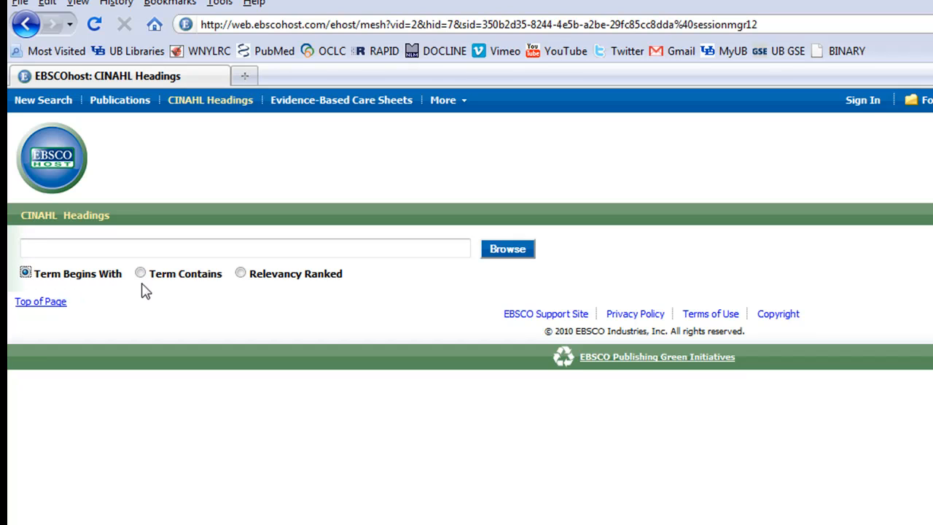
{"action": "left_click", "coordinate": [239, 273]}
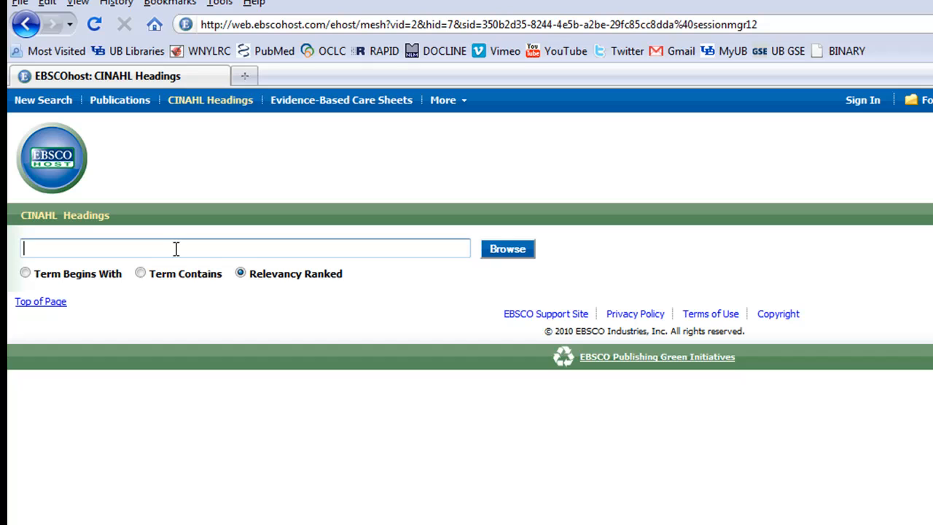
Browse CINAHL Headings for 'Telecommunications' to list matching subject headings
{"action": "type", "text": "Telecommunications"}
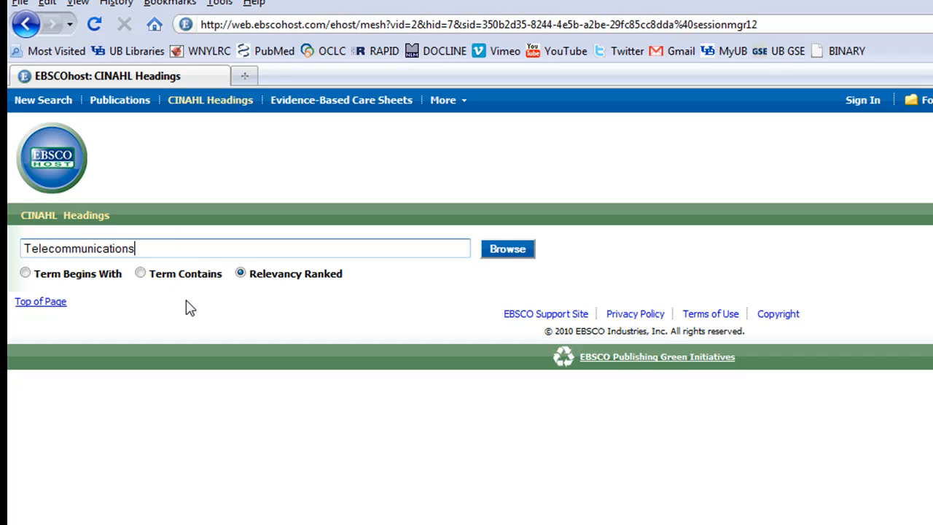
{"action": "left_click", "coordinate": [508, 249]}
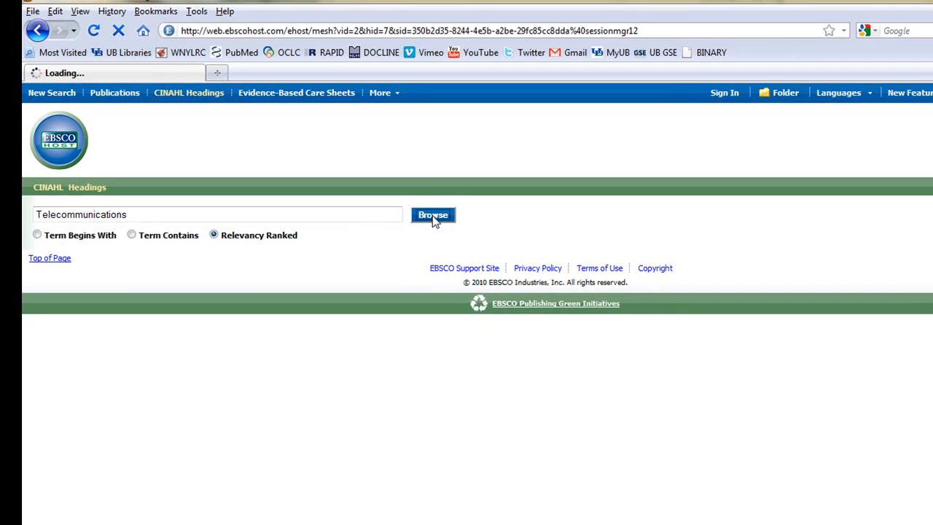
{"action": "left_click", "coordinate": [433, 215]}
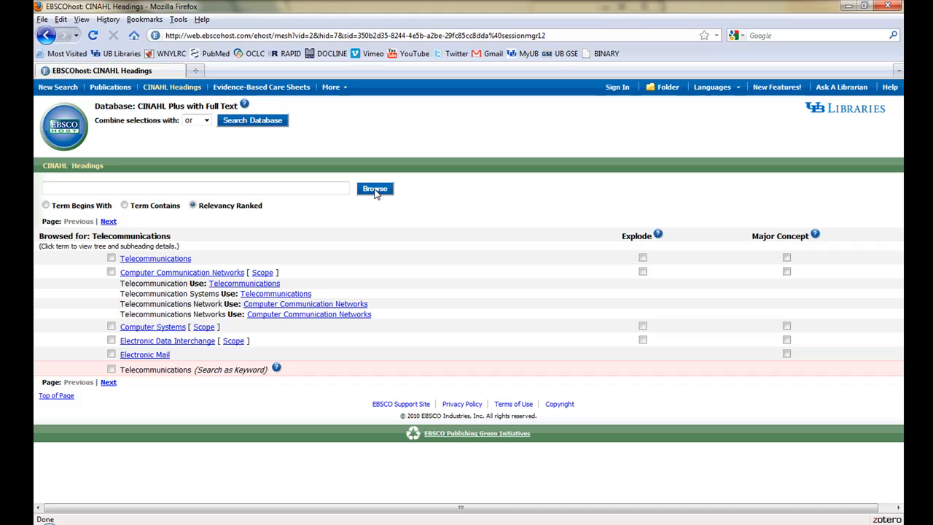
{"action": "mouse_move", "coordinate": [156, 258]}
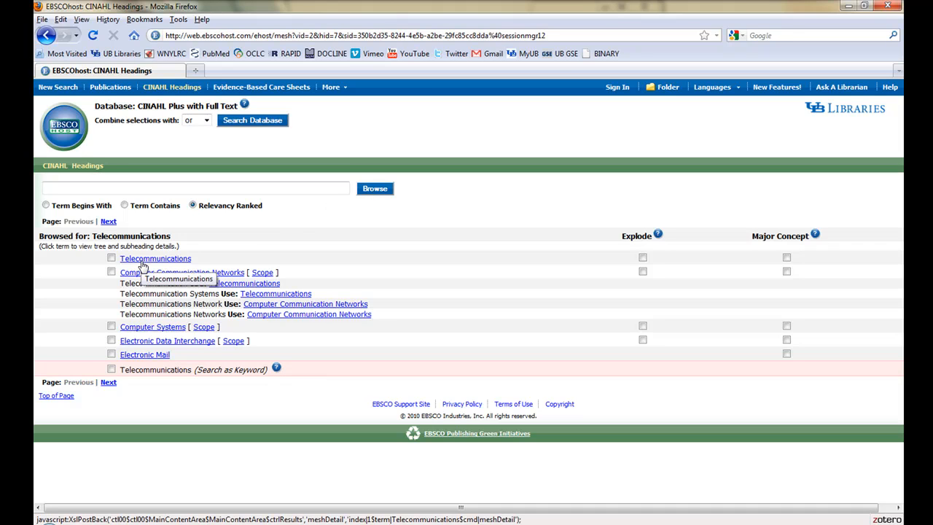
View the Telecommunications heading's detail page with its tree views and subheadings
{"action": "left_click", "coordinate": [182, 272]}
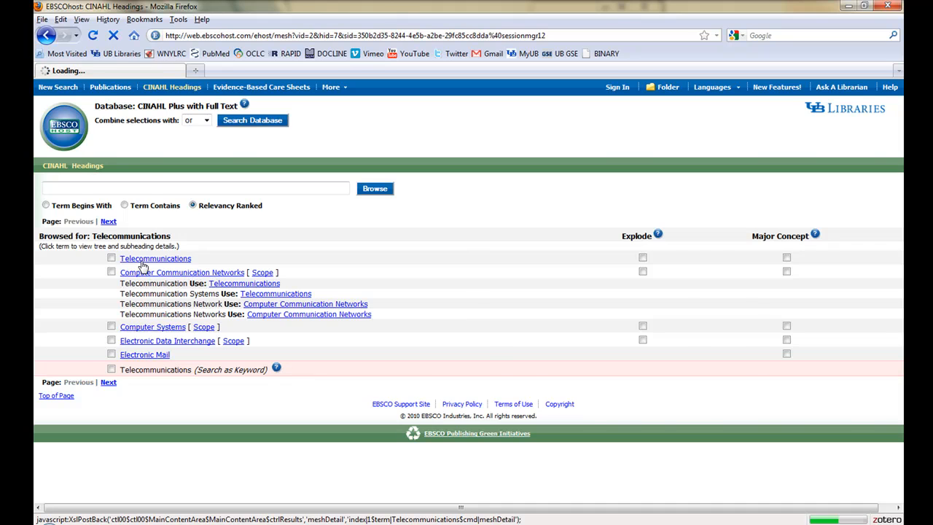
{"action": "left_click", "coordinate": [156, 258]}
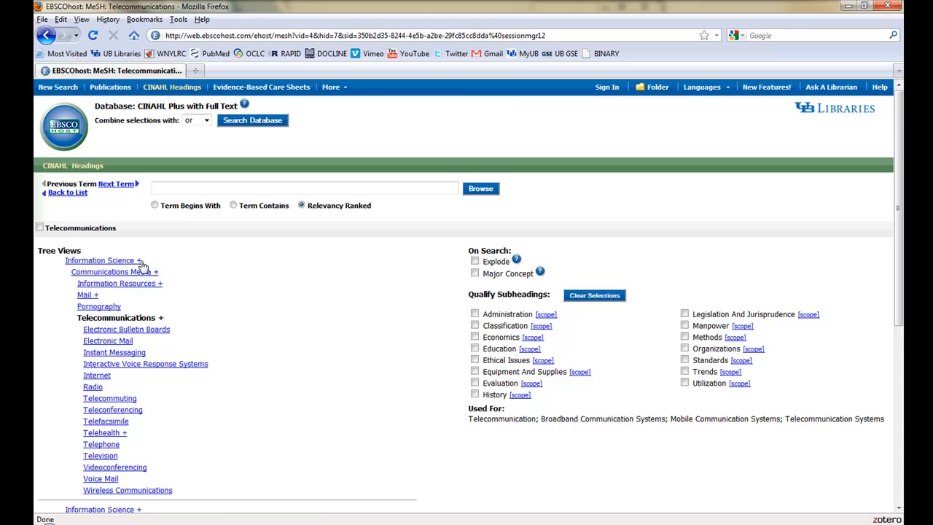
{"action": "scroll", "scroll_direction": "down", "scroll_amount": 3}
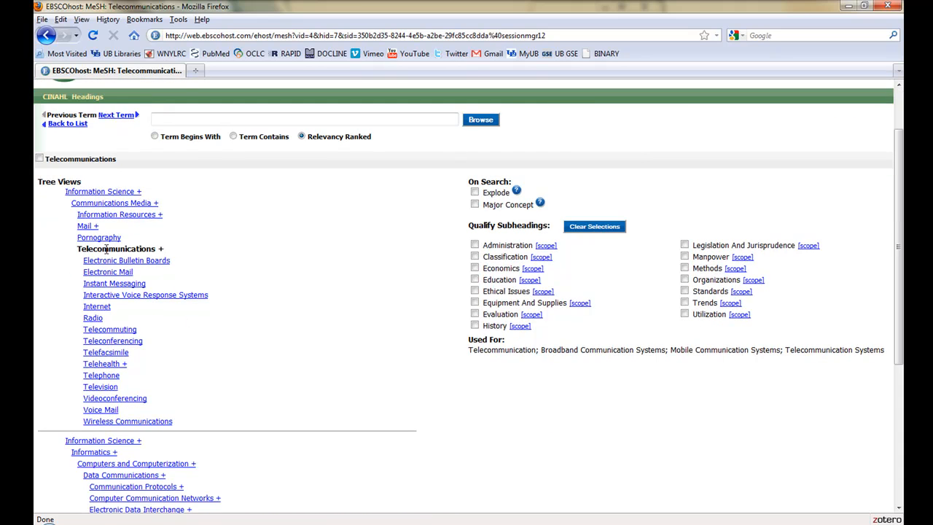
{"action": "mouse_move", "coordinate": [75, 274]}
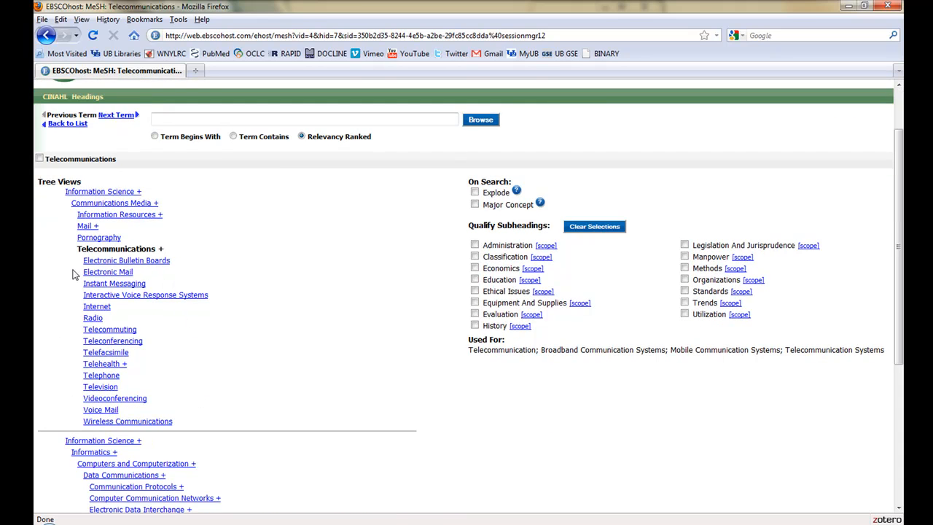
{"action": "mouse_move", "coordinate": [70, 310]}
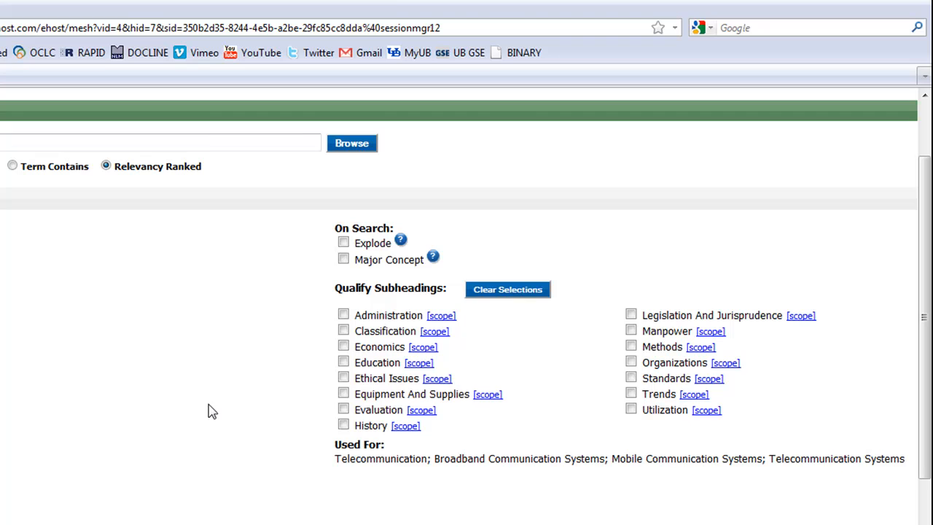
{"action": "mouse_move", "coordinate": [486, 348]}
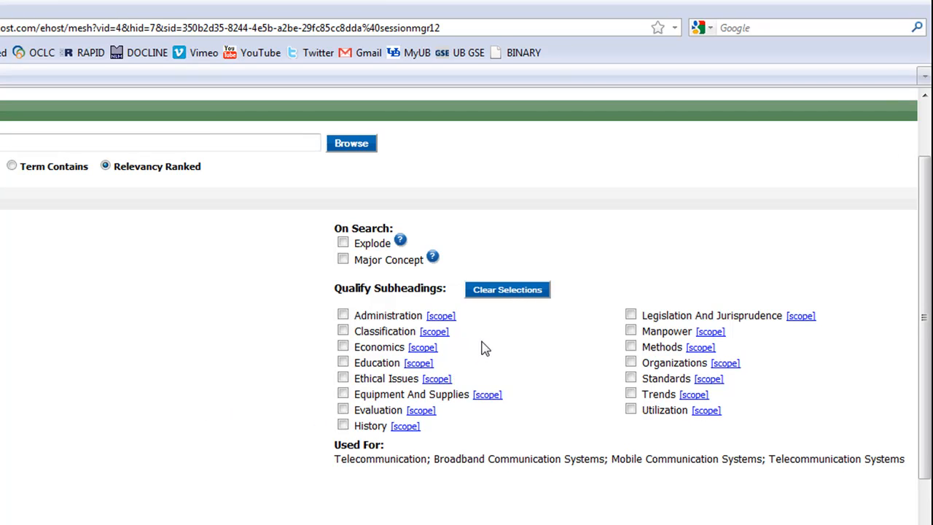
{"action": "mouse_move", "coordinate": [406, 244]}
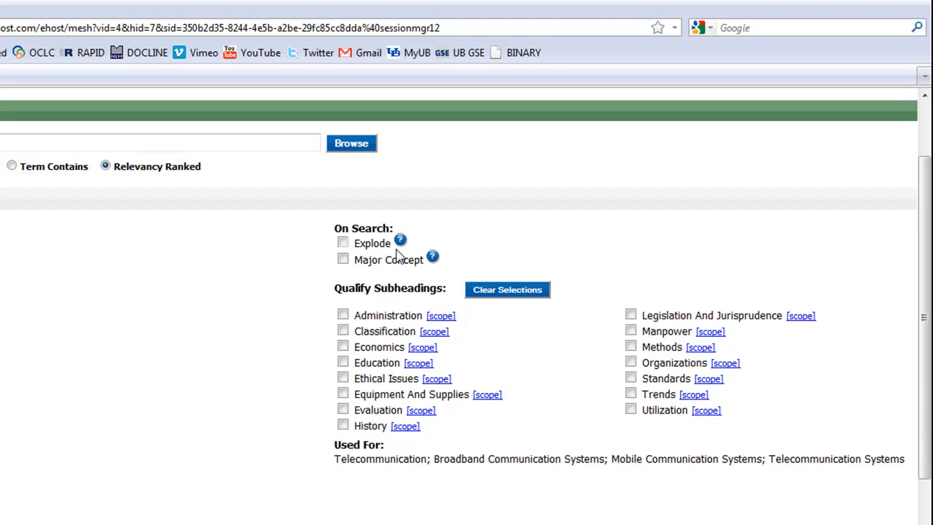
{"action": "mouse_move", "coordinate": [328, 261]}
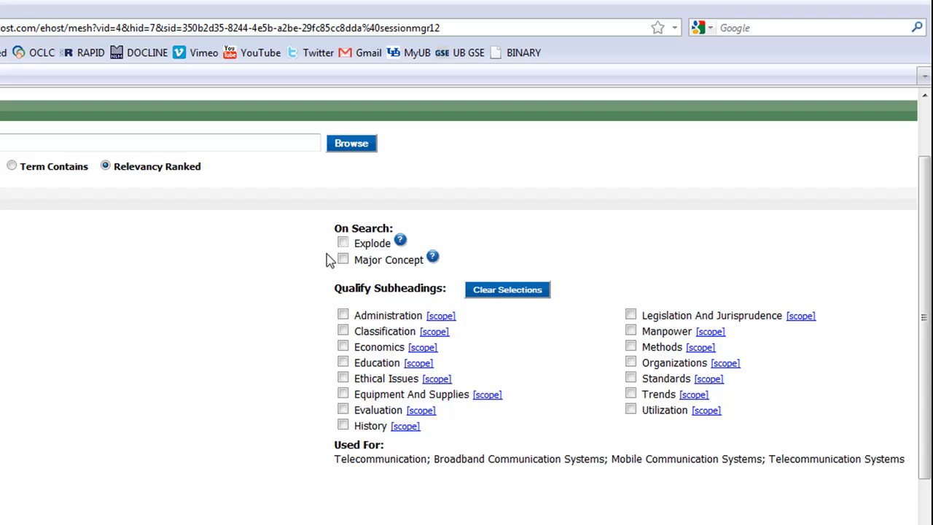
{"action": "mouse_move", "coordinate": [316, 405]}
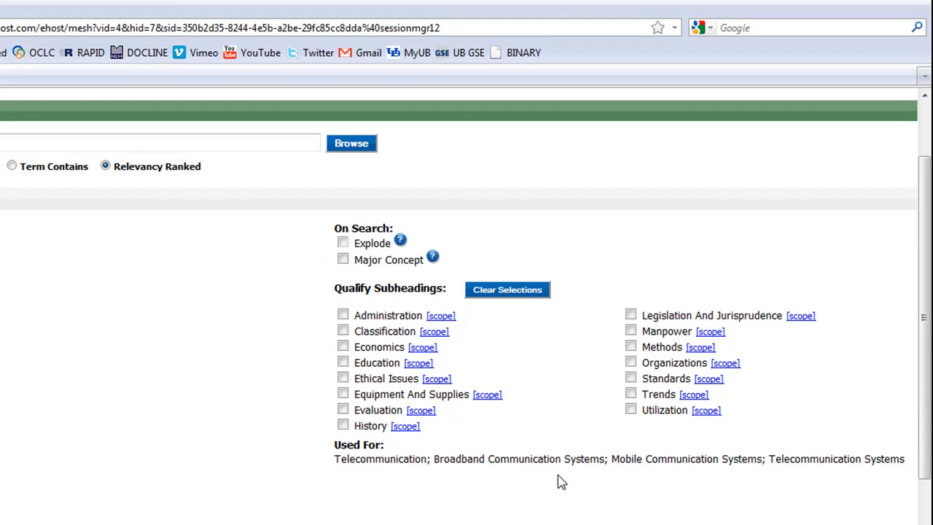
{"action": "mouse_move", "coordinate": [368, 314]}
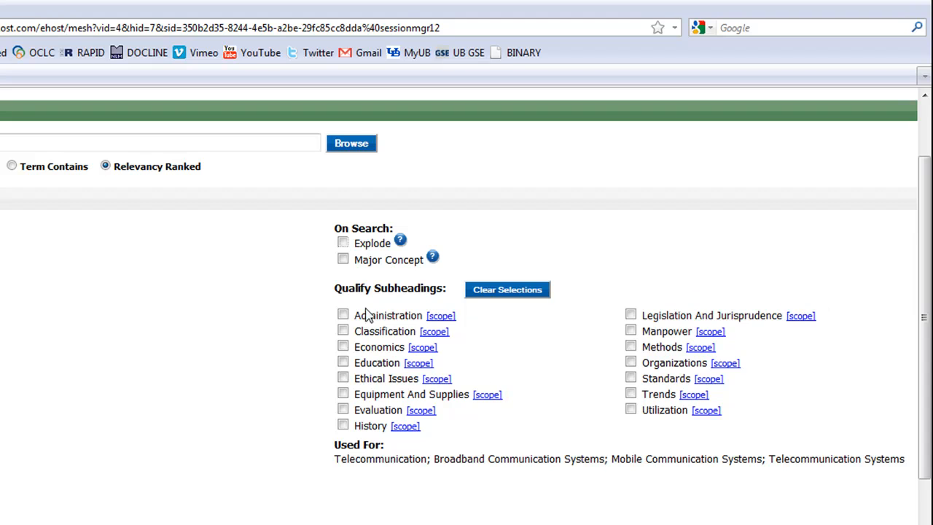
{"action": "mouse_move", "coordinate": [793, 306]}
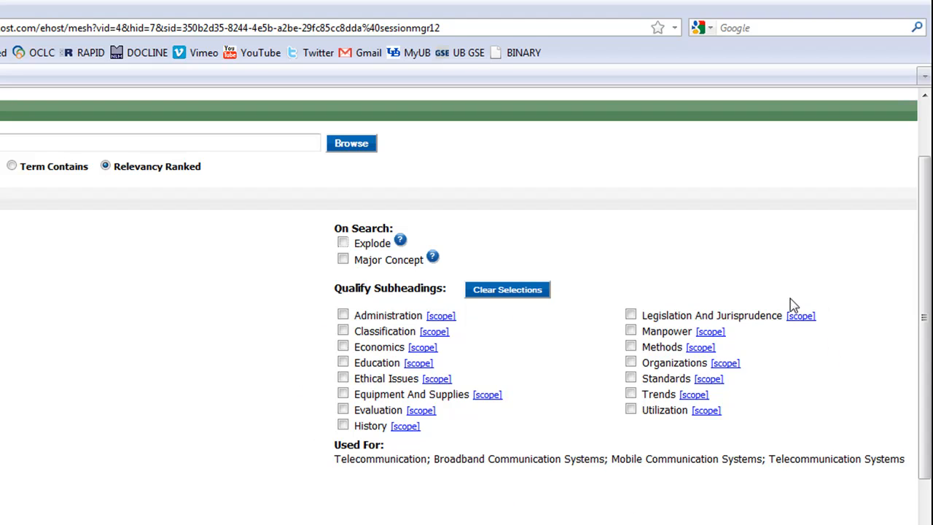
{"action": "mouse_move", "coordinate": [492, 327]}
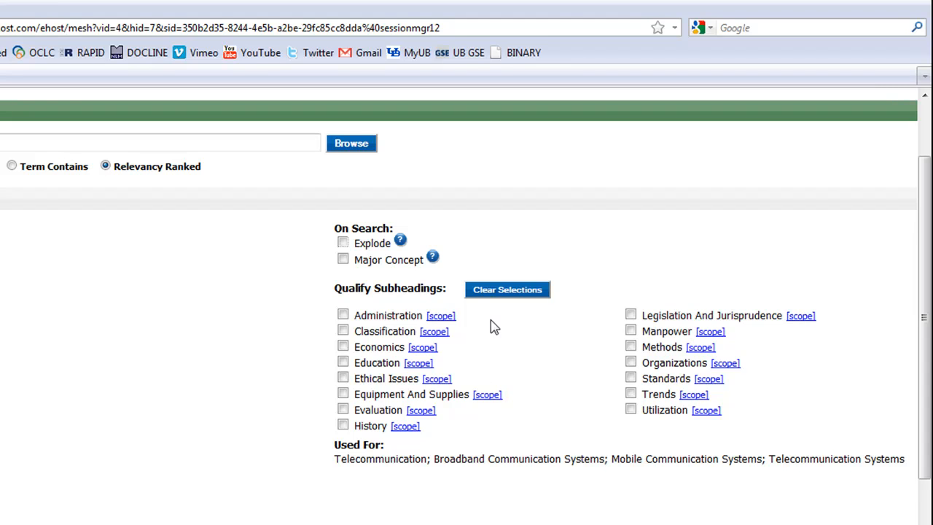
{"action": "mouse_move", "coordinate": [357, 228]}
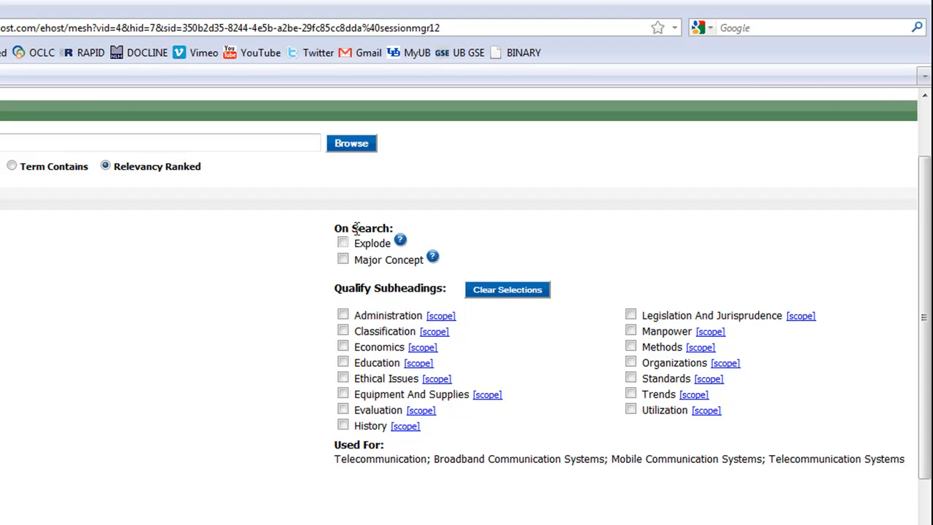
Check Explode and Major Concept for the Telecommunications heading
{"action": "left_click", "coordinate": [343, 243]}
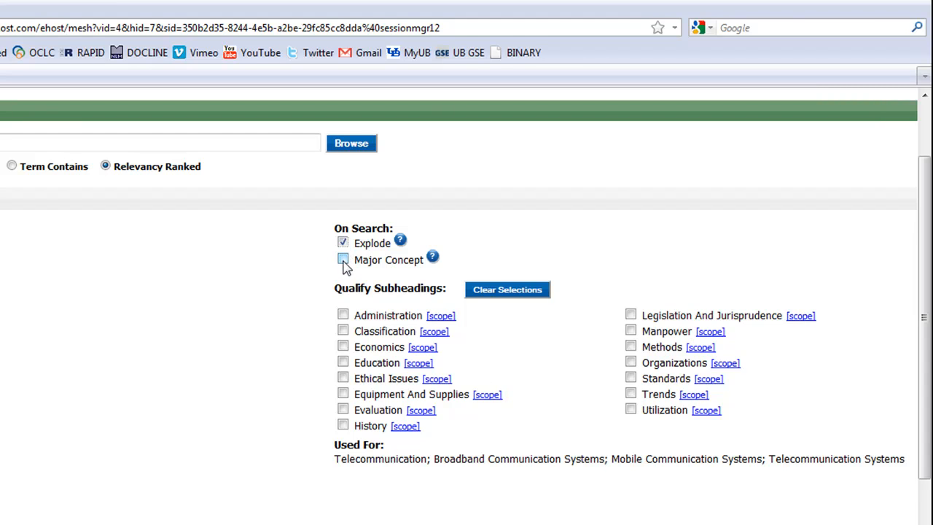
{"action": "left_click", "coordinate": [343, 260]}
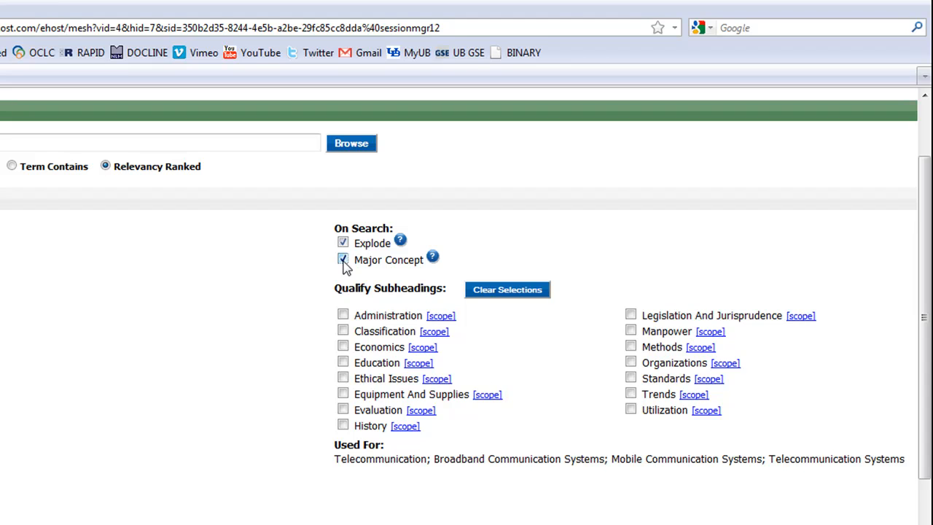
{"action": "left_click", "coordinate": [342, 260]}
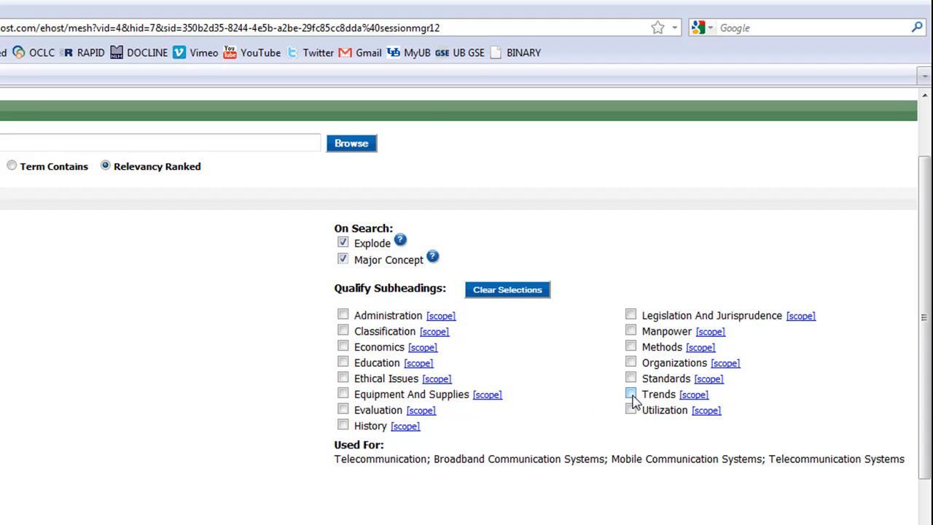
Qualify the heading with Trends and search the database, returning 882 results
{"action": "left_click", "coordinate": [632, 394]}
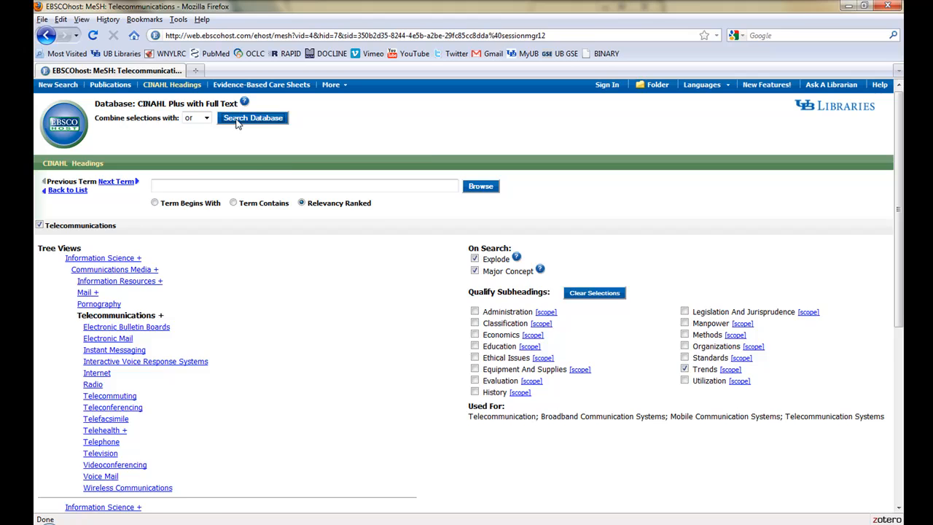
{"action": "left_click", "coordinate": [253, 118]}
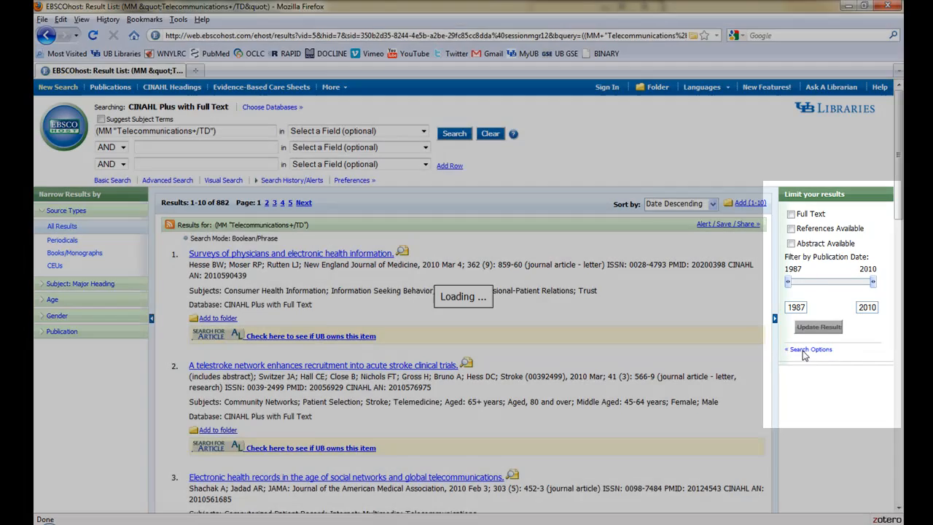
{"action": "left_click", "coordinate": [808, 349]}
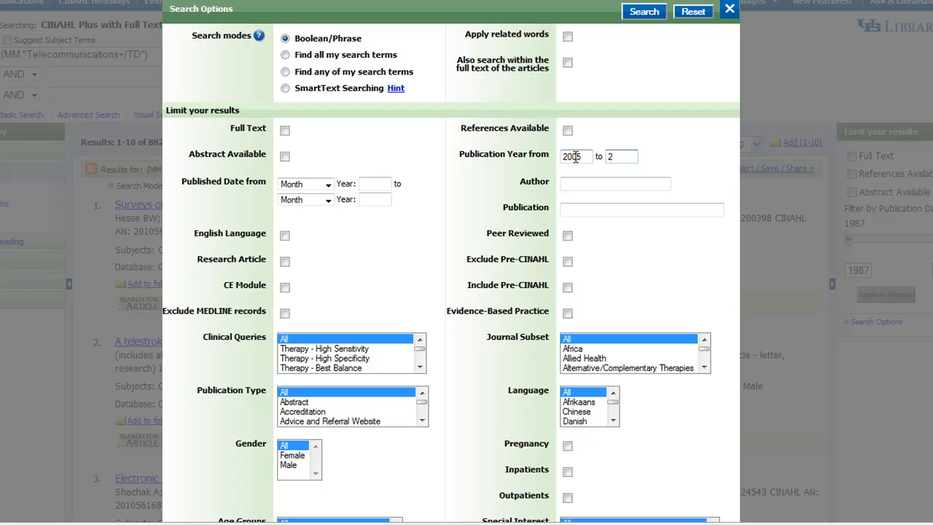
Limit publication years to 2005–2010 and publication type to Journal Article
{"action": "type", "text": "2010"}
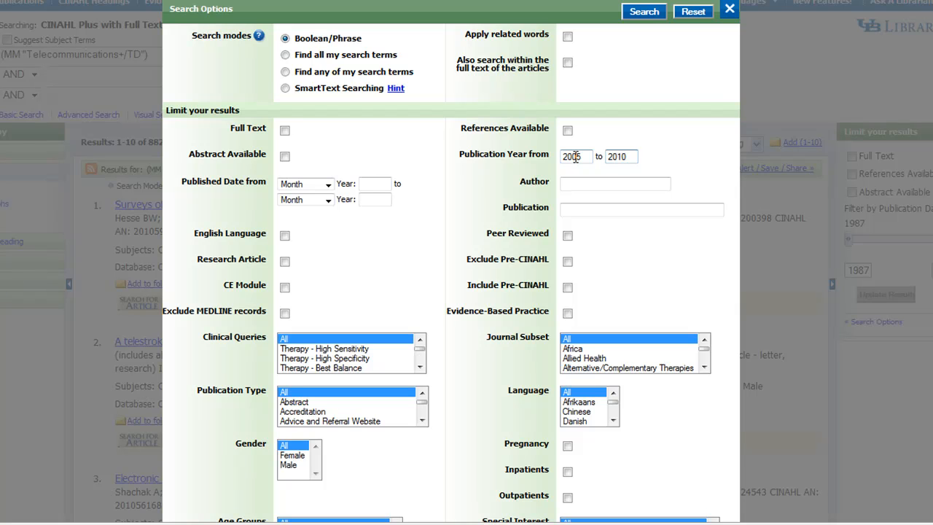
{"action": "mouse_move", "coordinate": [487, 336]}
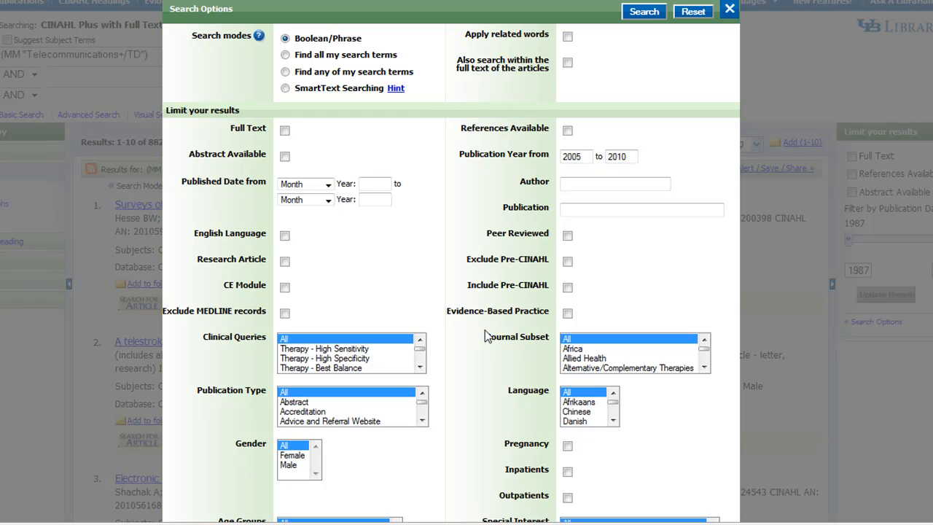
{"action": "left_click", "coordinate": [423, 421]}
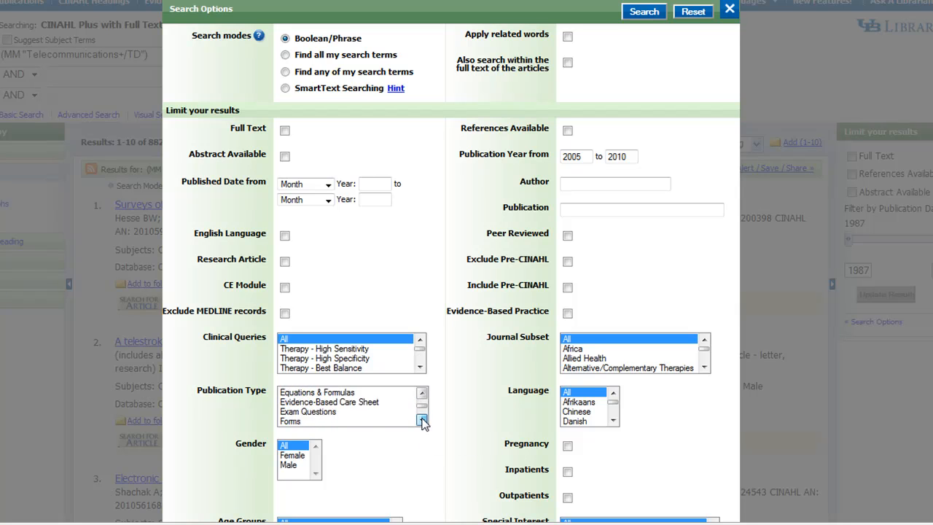
{"action": "left_click", "coordinate": [421, 420]}
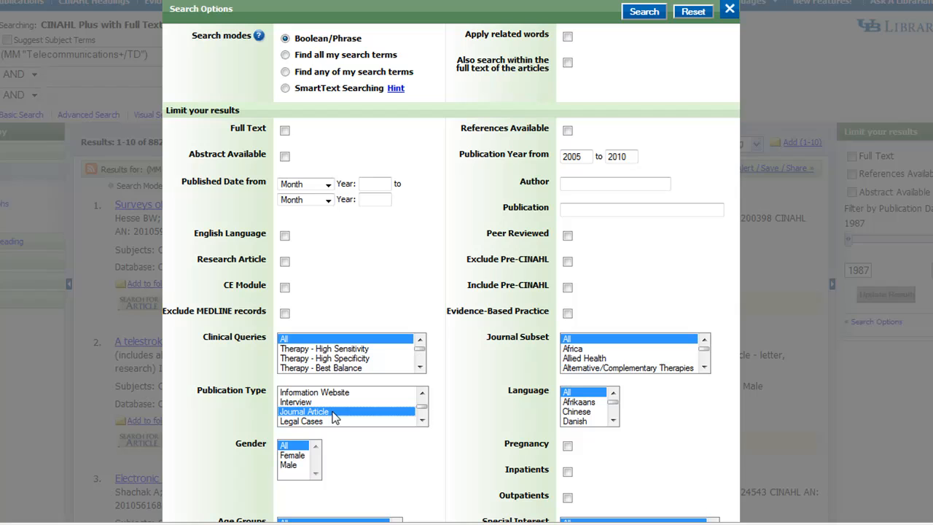
{"action": "mouse_move", "coordinate": [312, 250]}
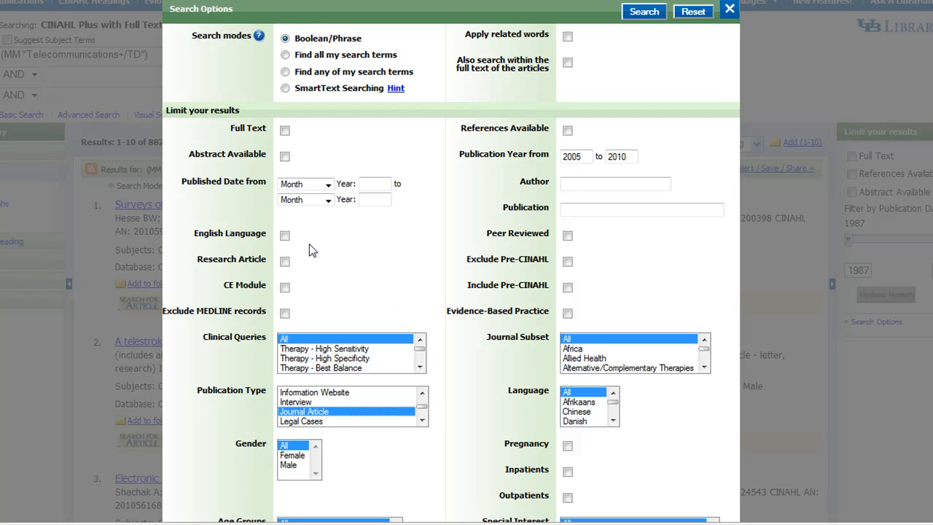
Limit to English Language, Peer Reviewed and the Nursing journal subset
{"action": "left_click", "coordinate": [284, 236]}
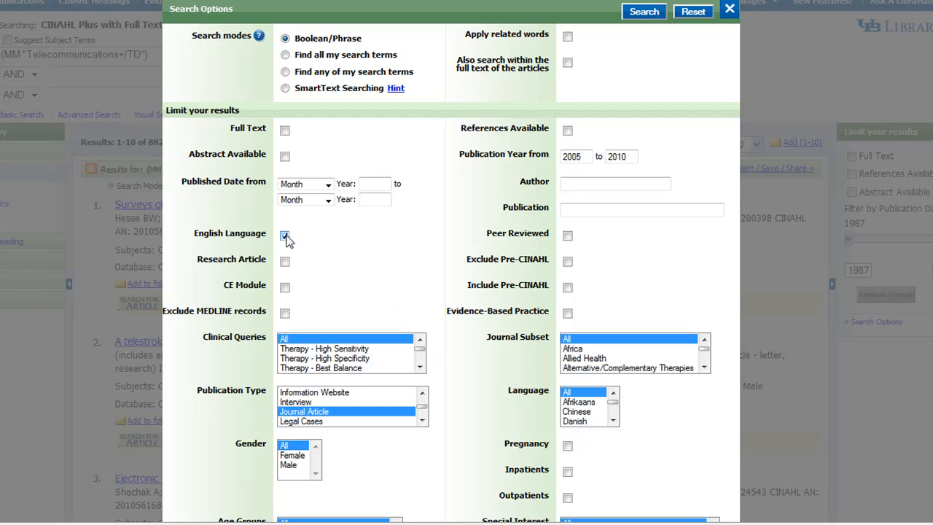
{"action": "left_click", "coordinate": [284, 234]}
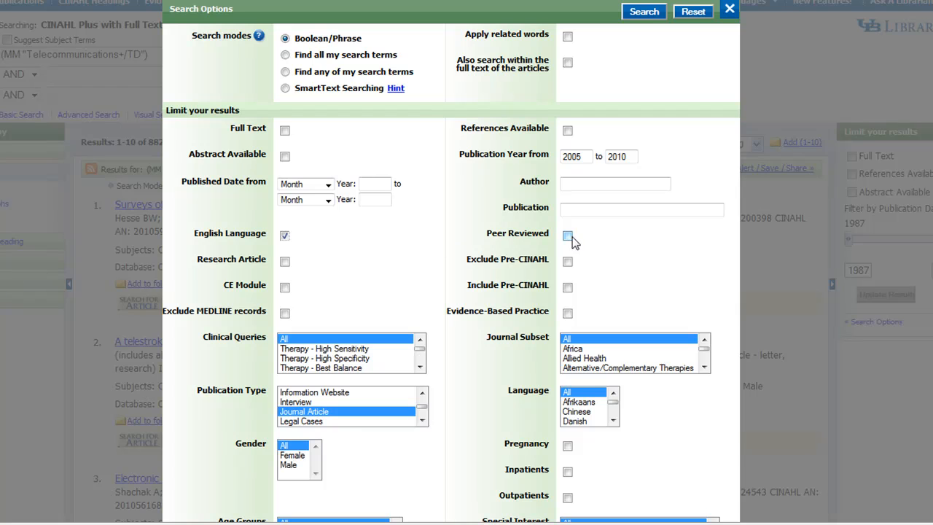
{"action": "left_click", "coordinate": [568, 235]}
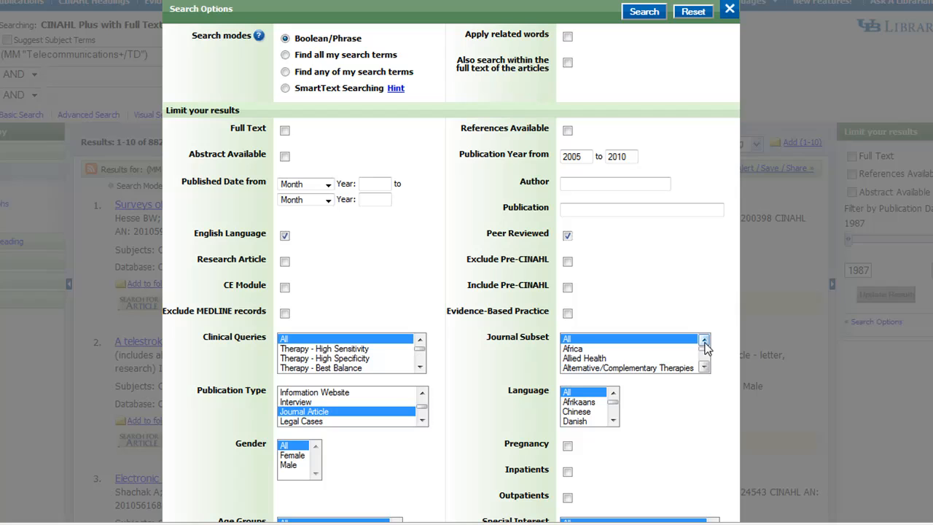
{"action": "left_click", "coordinate": [704, 357]}
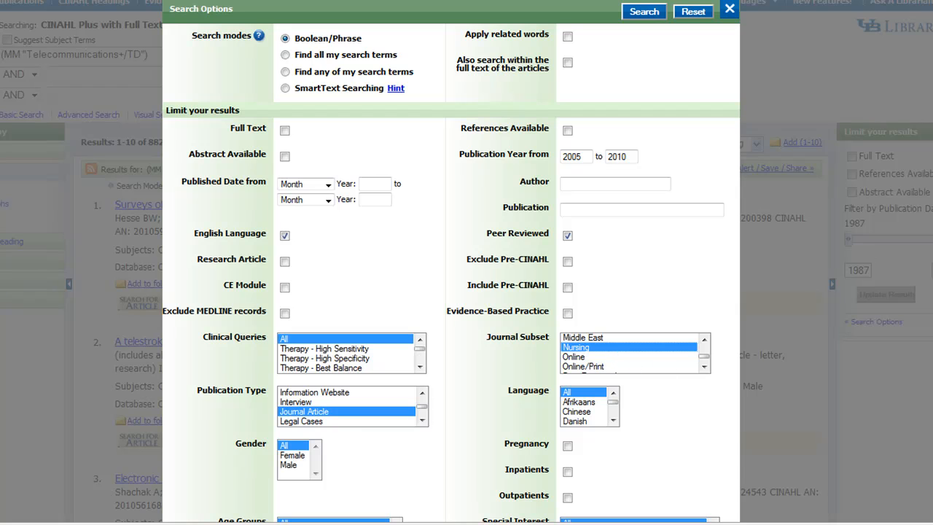
{"action": "scroll", "scroll_direction": "down", "scroll_amount": 3}
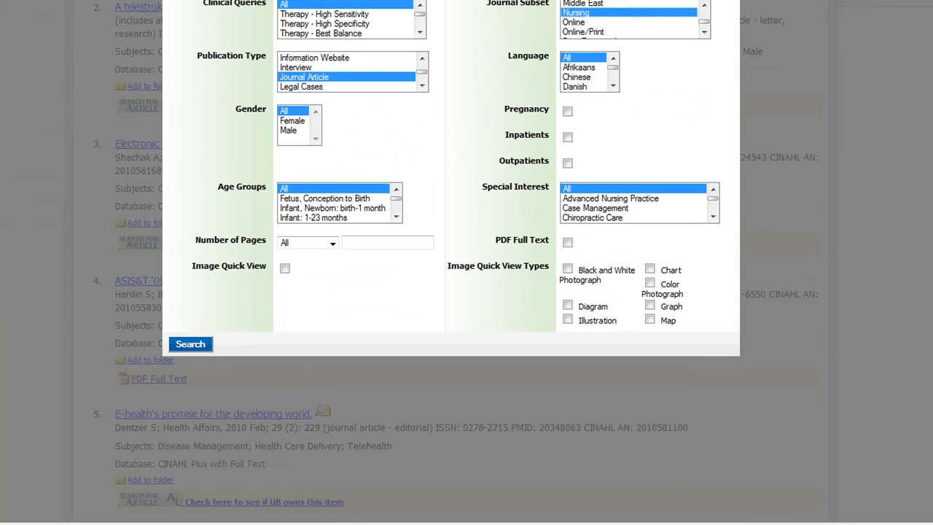
Run the limited Telecommunications search, returning 21 results
{"action": "left_click", "coordinate": [190, 343]}
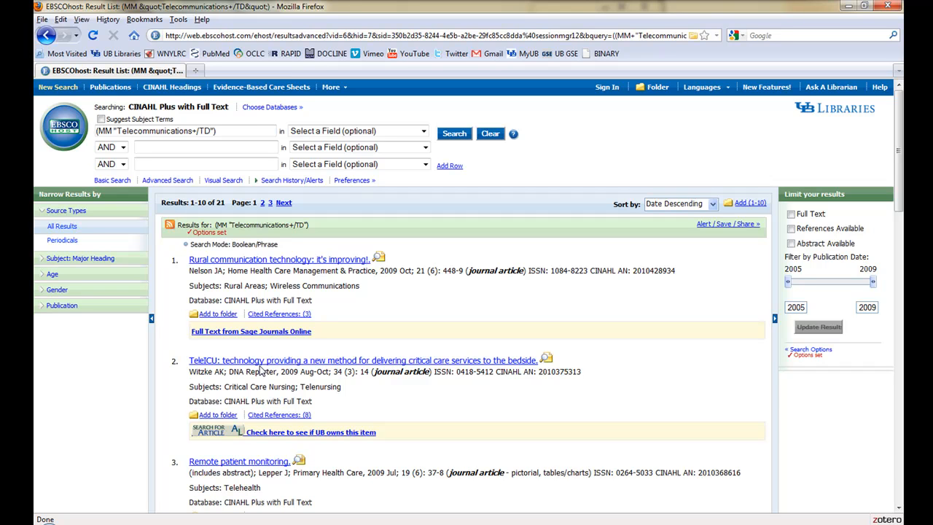
{"action": "mouse_move", "coordinate": [223, 120]}
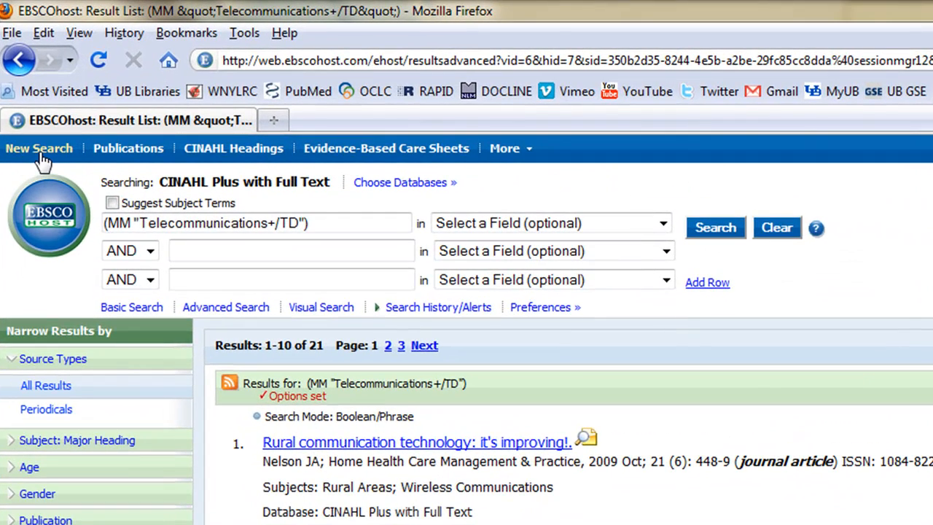
Start a new search for 'medication errors' with suggested subject terms
{"action": "left_click", "coordinate": [39, 148]}
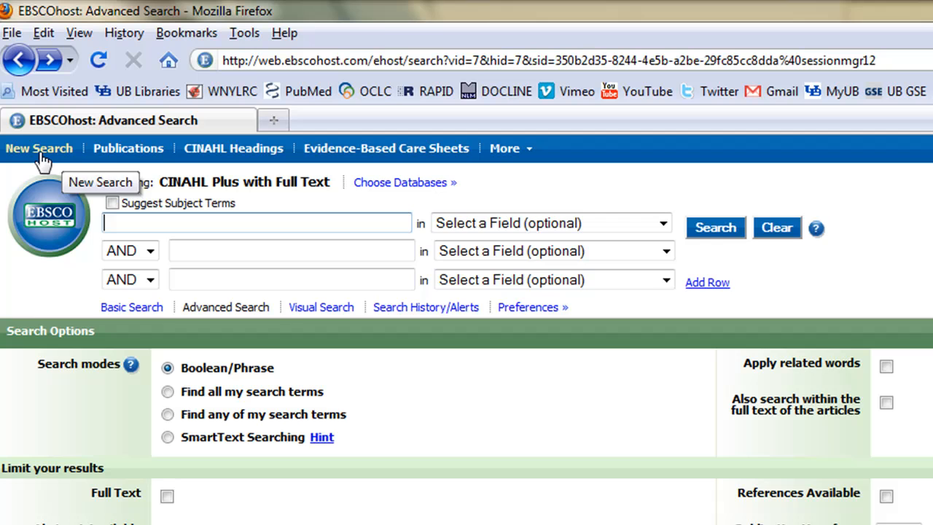
{"action": "mouse_move", "coordinate": [112, 212]}
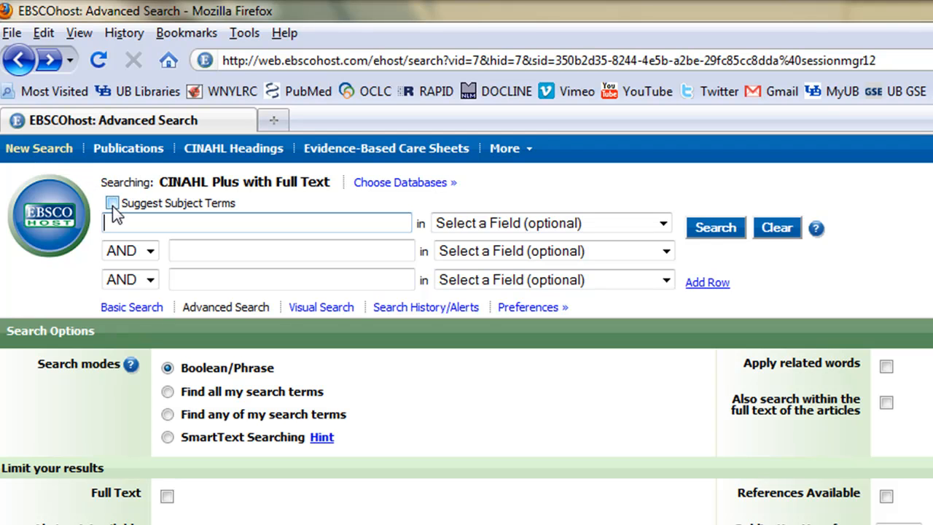
{"action": "type", "text": "medication erro"}
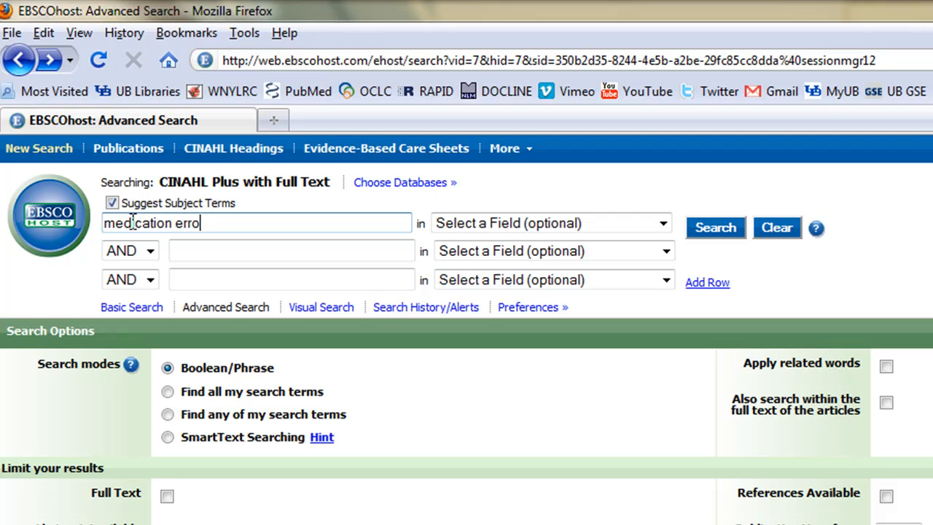
{"action": "type", "text": "rs"}
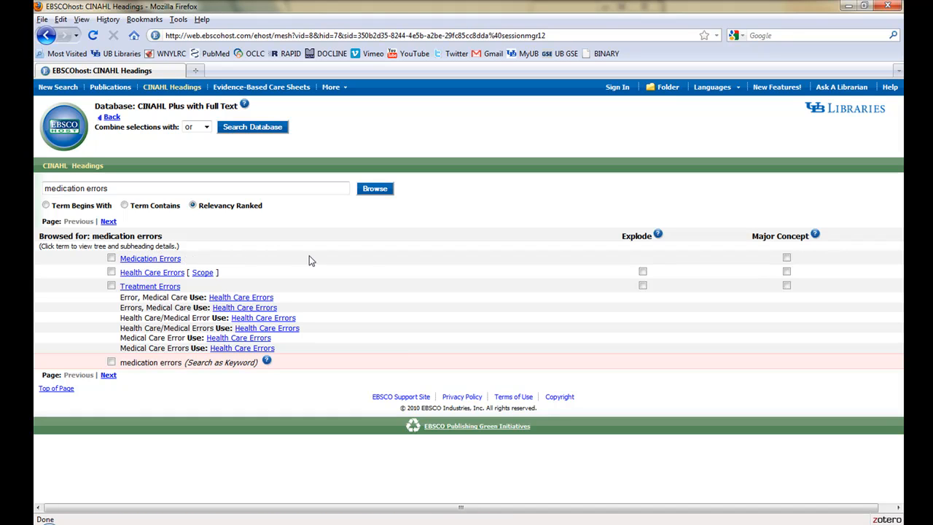
{"action": "mouse_move", "coordinate": [649, 261]}
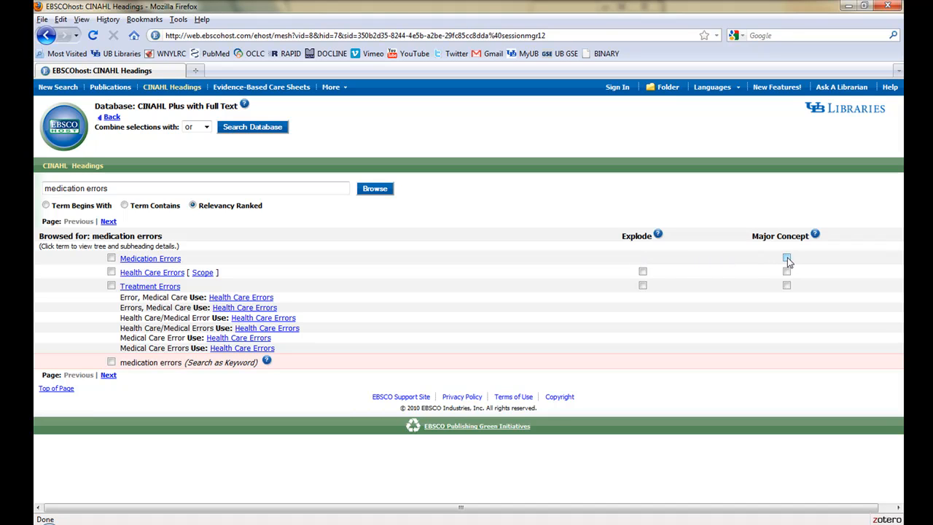
Search Medication Errors as a major concept (4,775 results) and bring up its search limits
{"action": "left_click", "coordinate": [787, 258]}
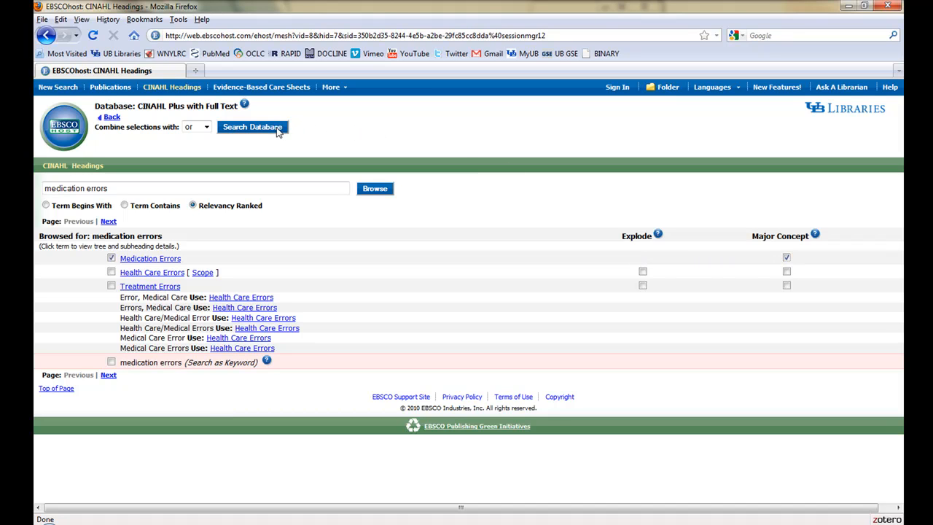
{"action": "left_click", "coordinate": [252, 127]}
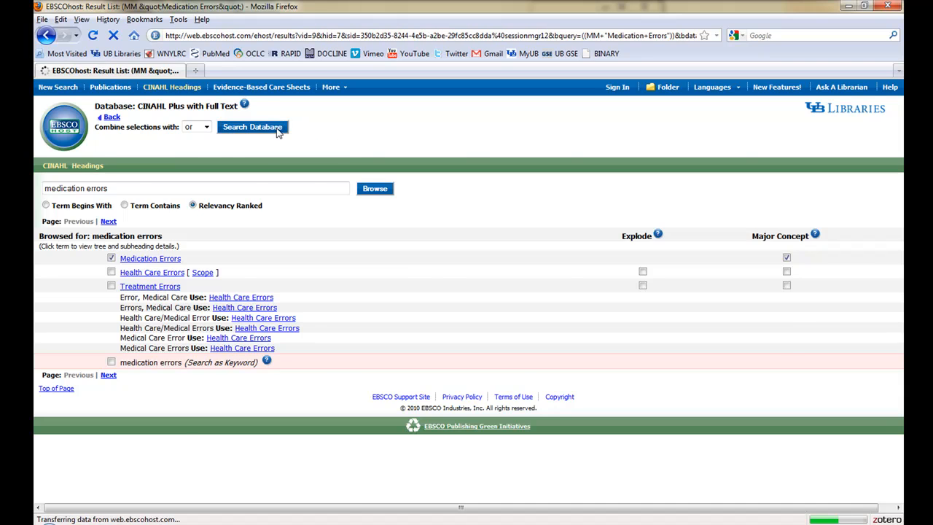
{"action": "left_click", "coordinate": [252, 127]}
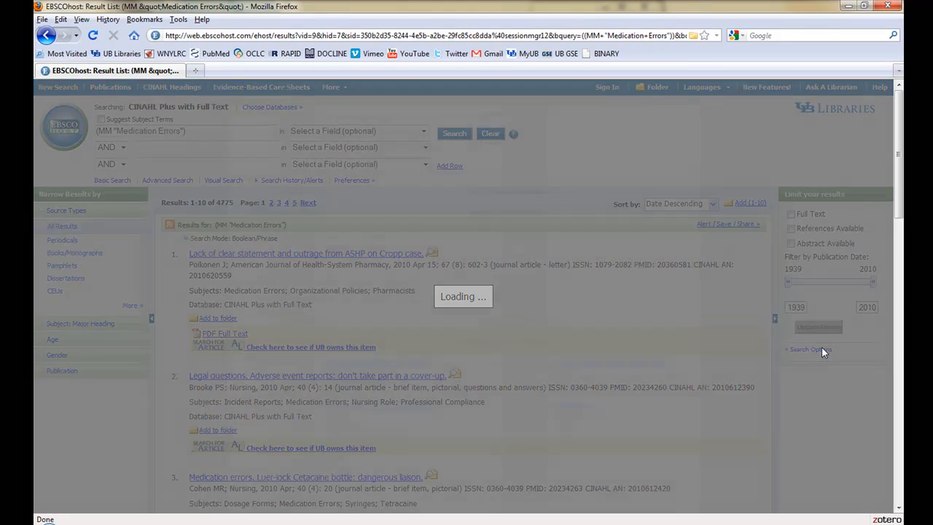
Limit to English peer-reviewed journal articles, run the search for 838 results, and reopen limits
{"action": "left_click", "coordinate": [808, 349]}
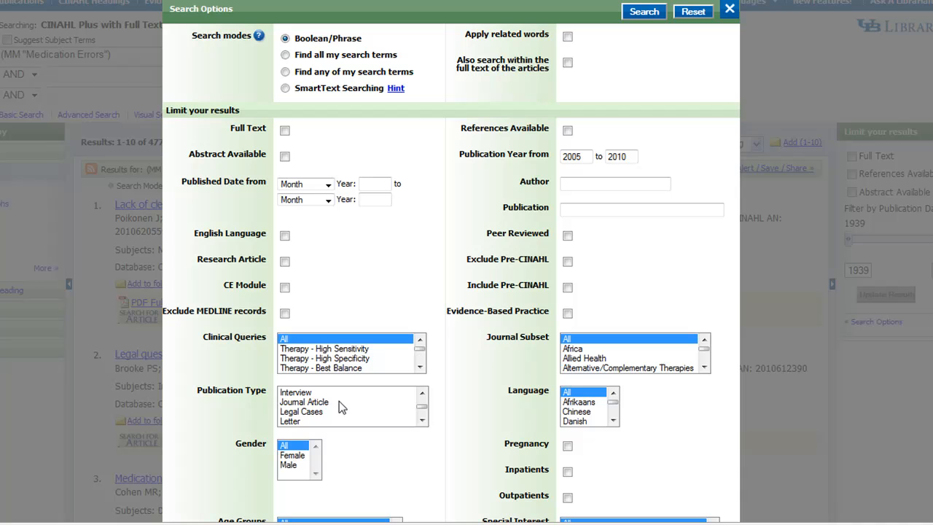
{"action": "left_click", "coordinate": [304, 401]}
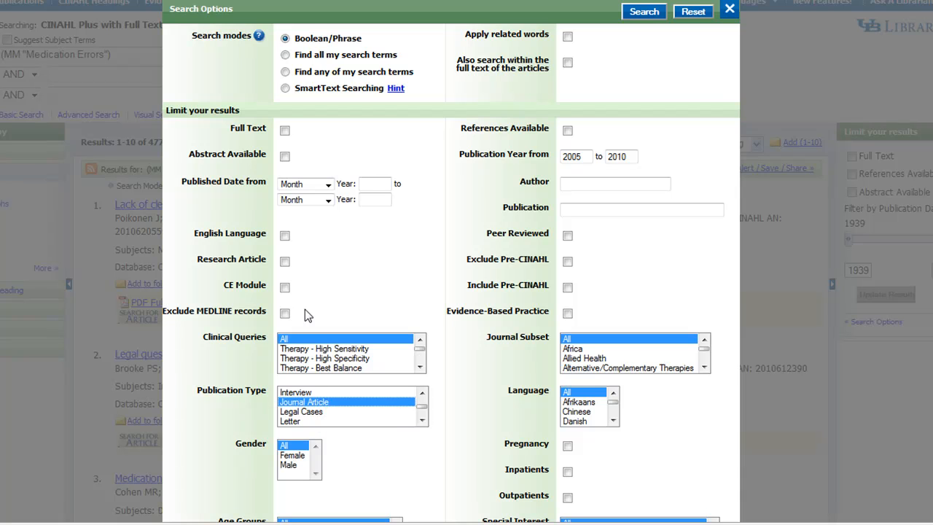
{"action": "left_click", "coordinate": [284, 235]}
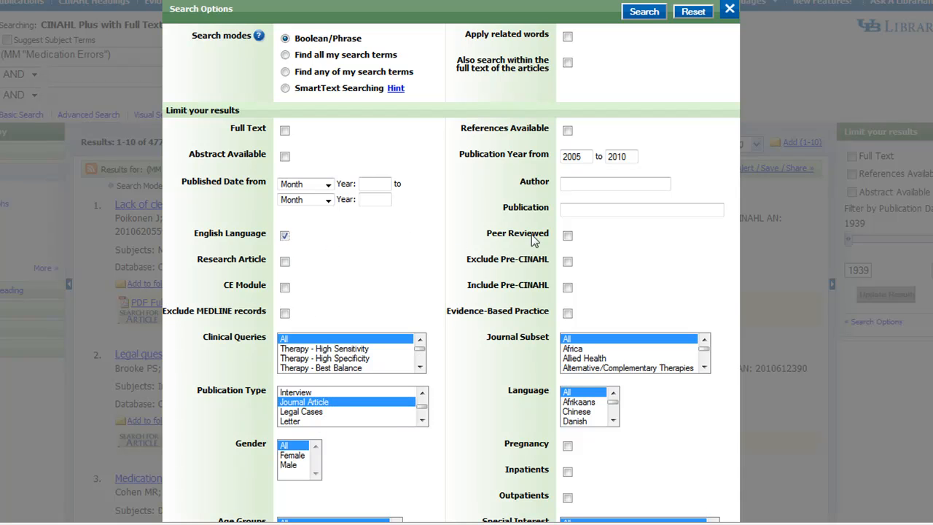
{"action": "left_click", "coordinate": [567, 234]}
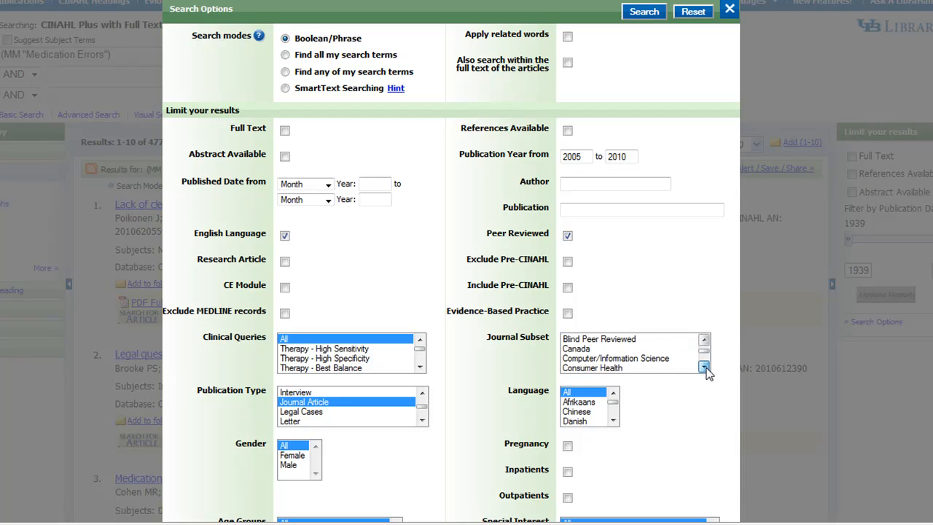
{"action": "left_click", "coordinate": [704, 367]}
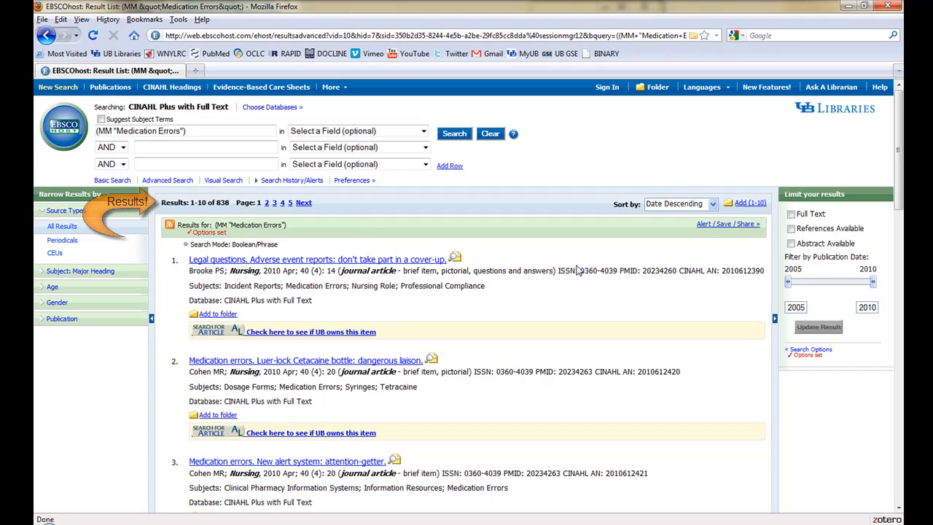
{"action": "mouse_move", "coordinate": [804, 355]}
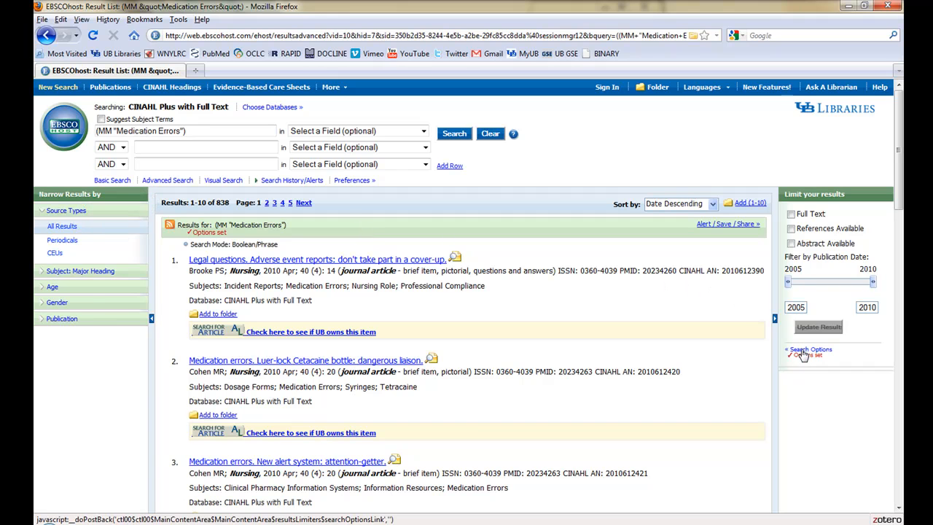
{"action": "left_click", "coordinate": [808, 349]}
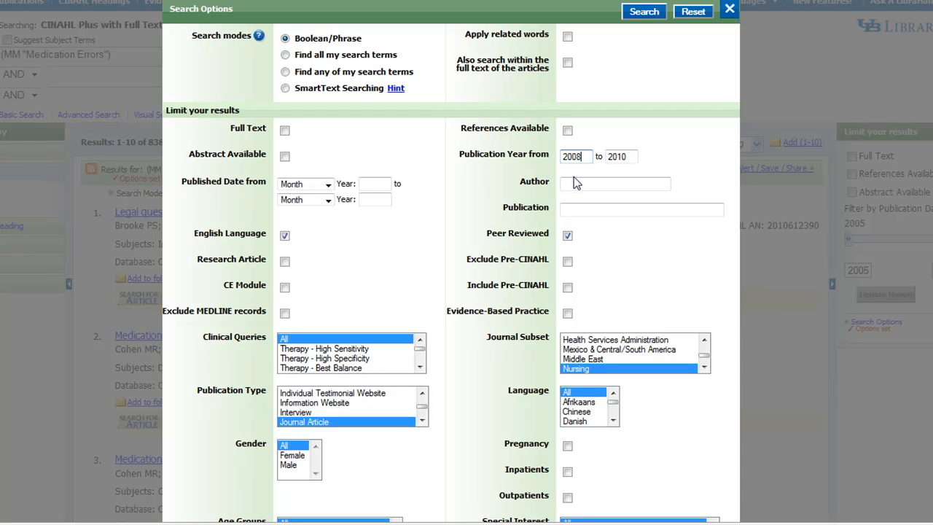
{"action": "mouse_move", "coordinate": [593, 237]}
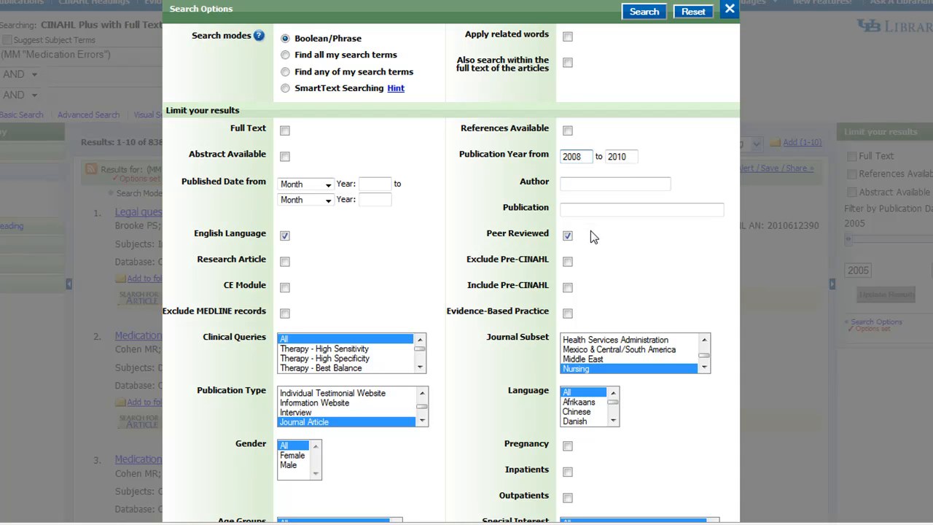
{"action": "mouse_move", "coordinate": [597, 241]}
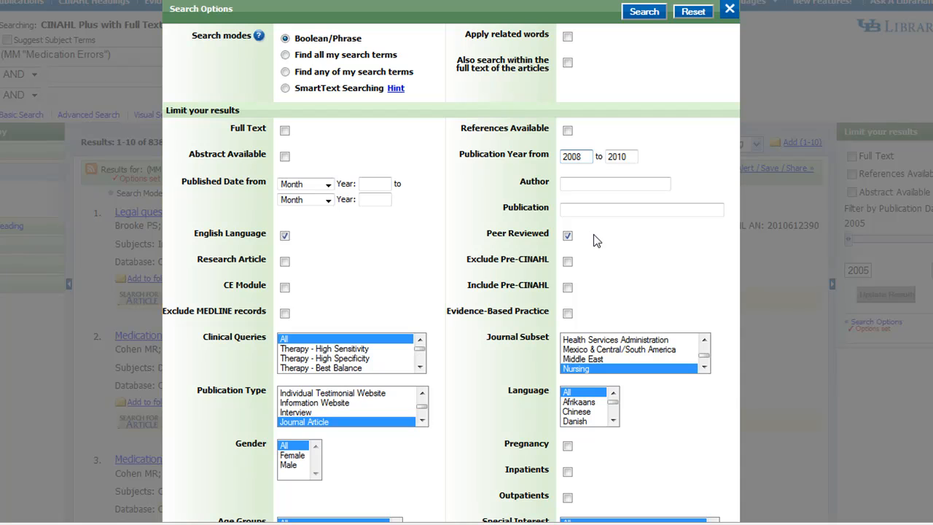
{"action": "mouse_move", "coordinate": [649, 281]}
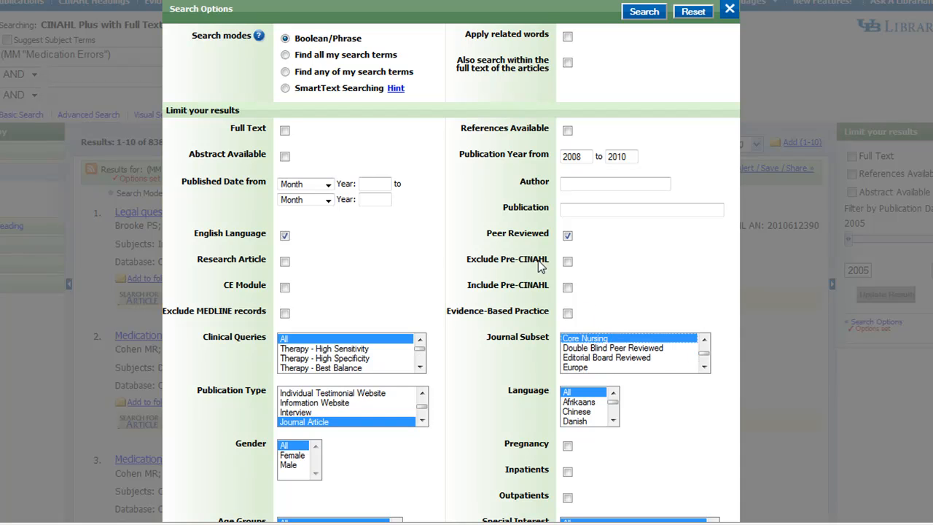
Restrict the 2008–2010 Core Nursing results to research articles only
{"action": "left_click", "coordinate": [284, 261]}
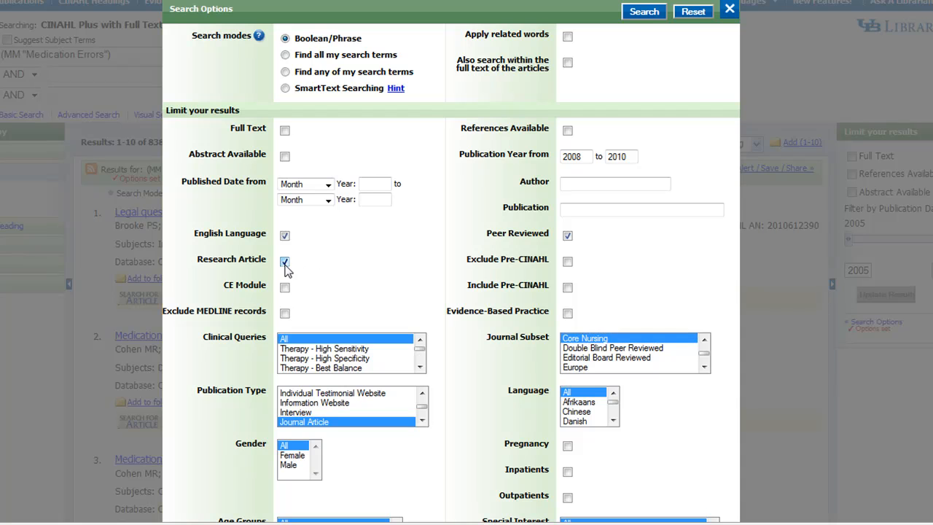